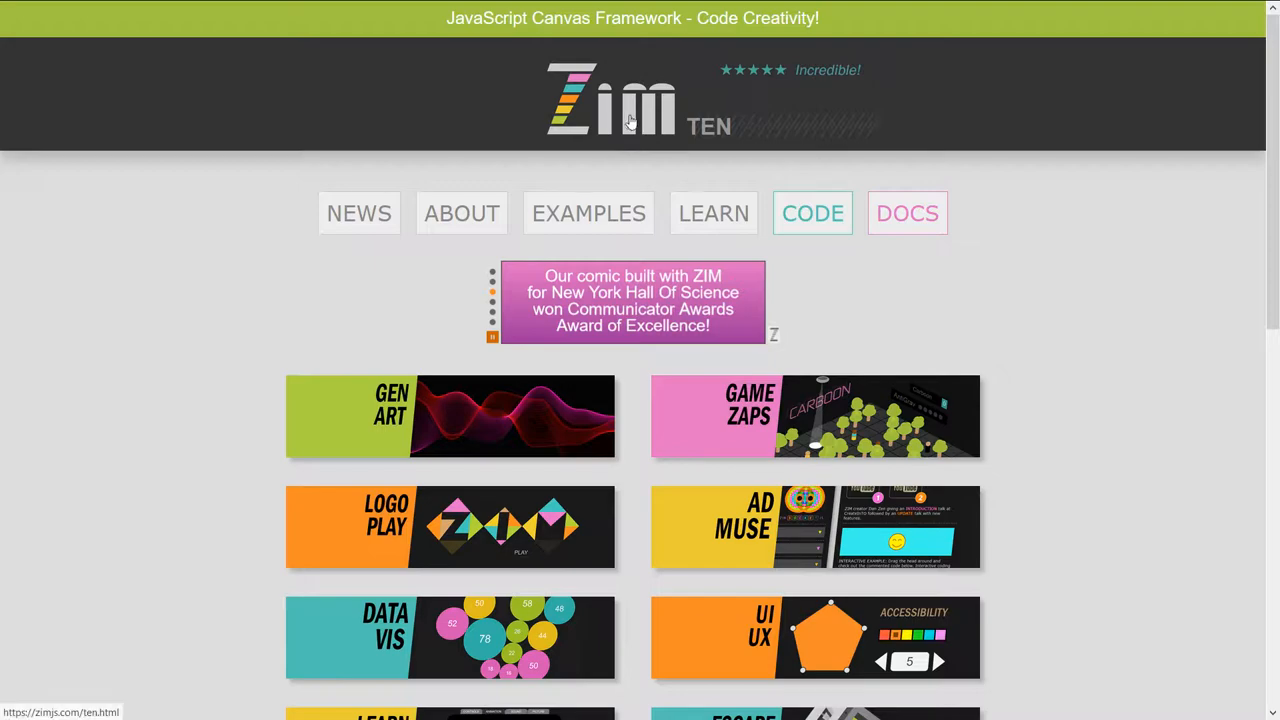
Reach the ZIM TEN page from the footer and scroll to its PLUS demo list.
scroll("down", 3)
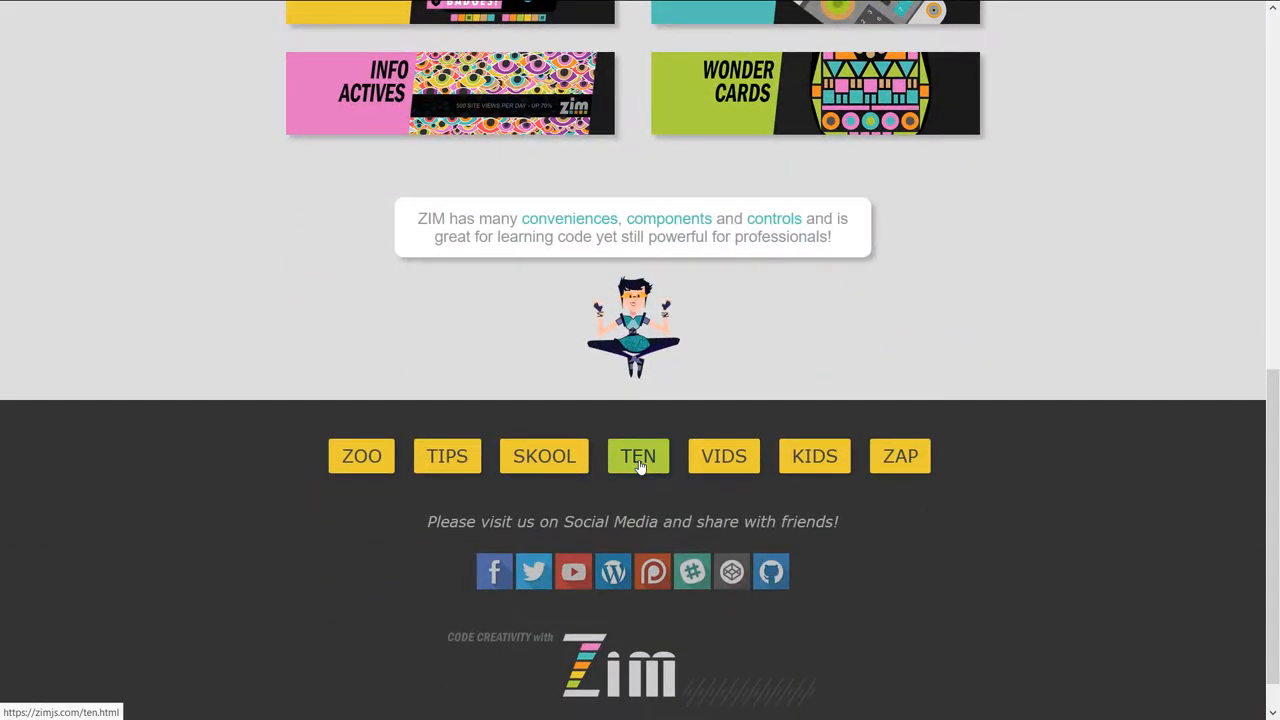
left_click(638, 456)
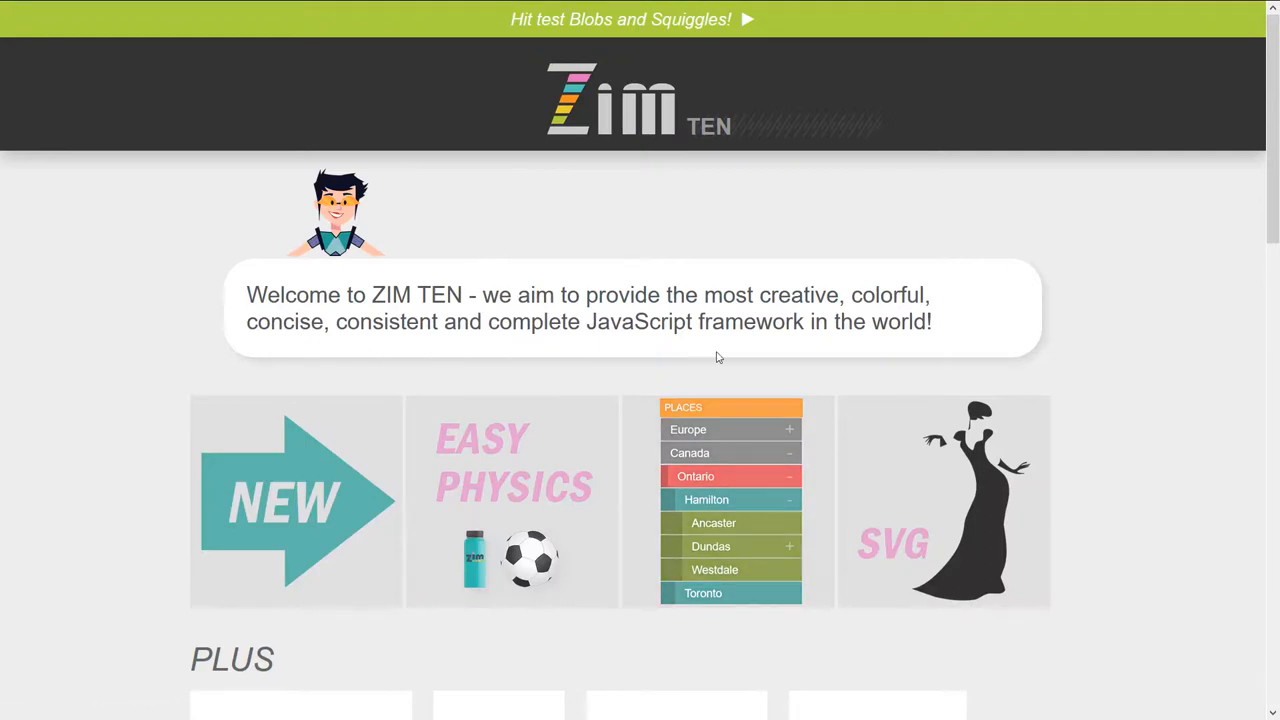
scroll("down", 3)
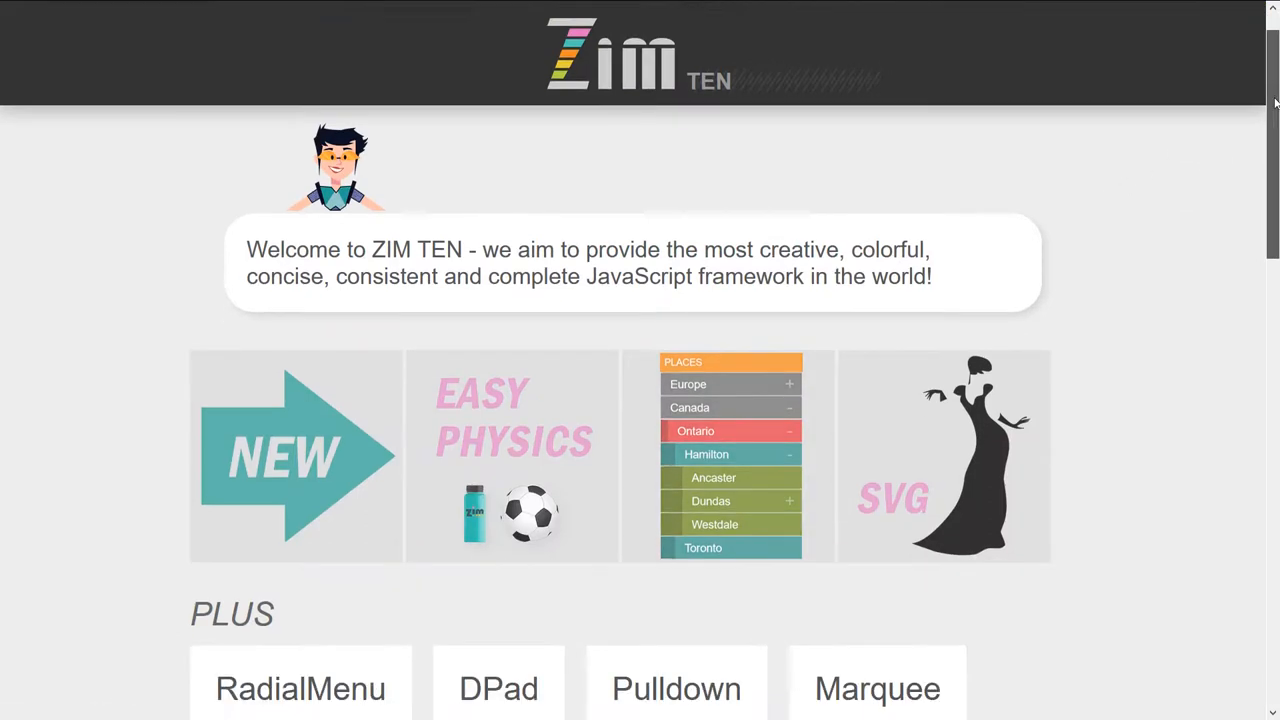
scroll("down", 3)
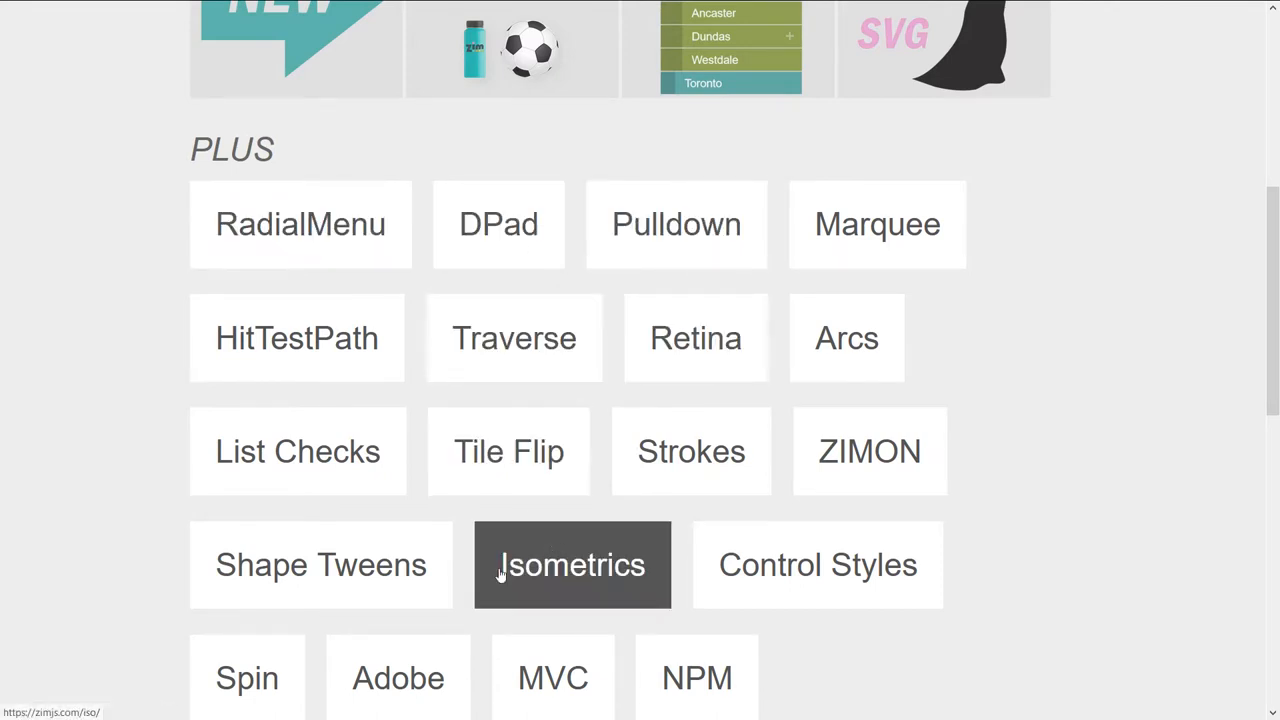
mouse_move(1272, 308)
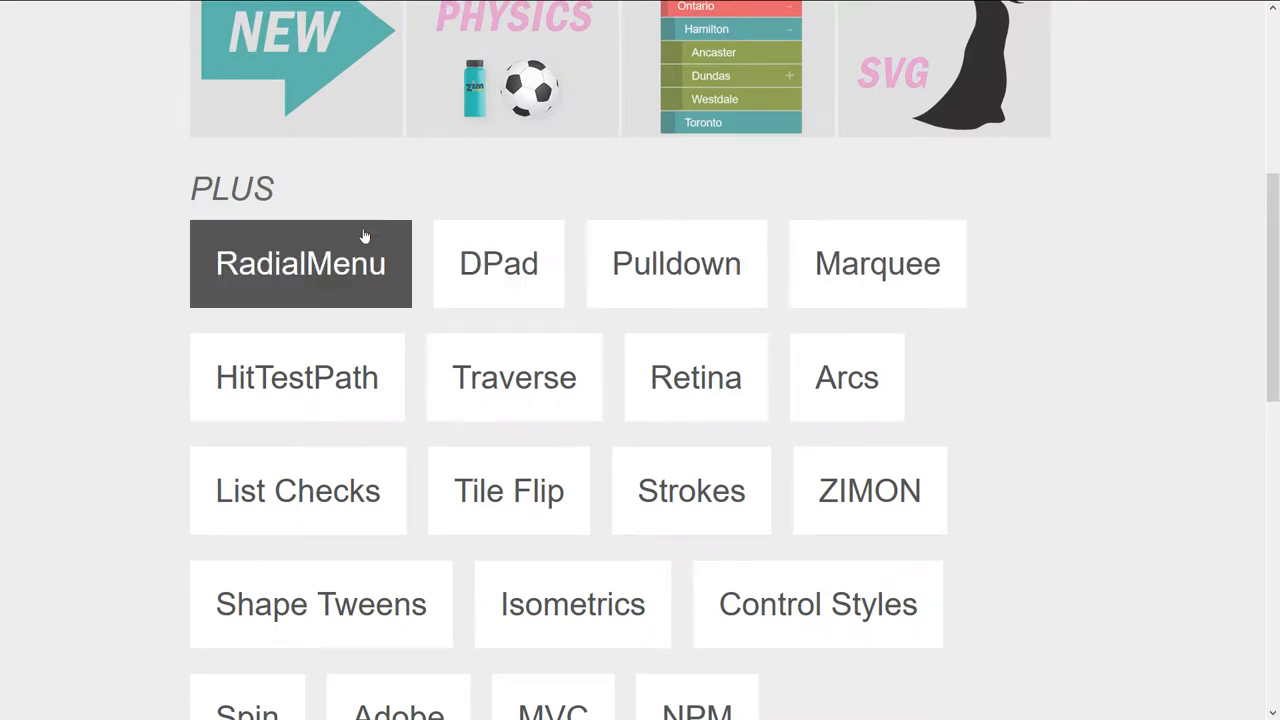
mouse_move(524, 270)
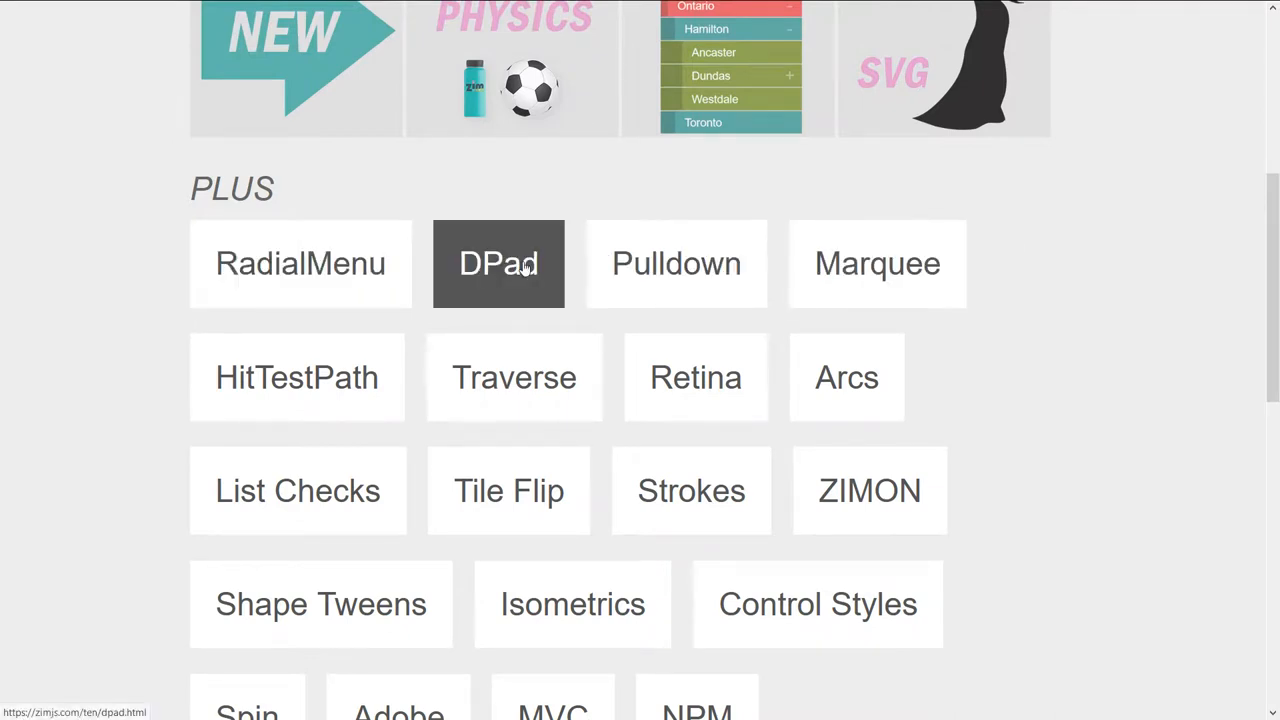
mouse_move(500, 296)
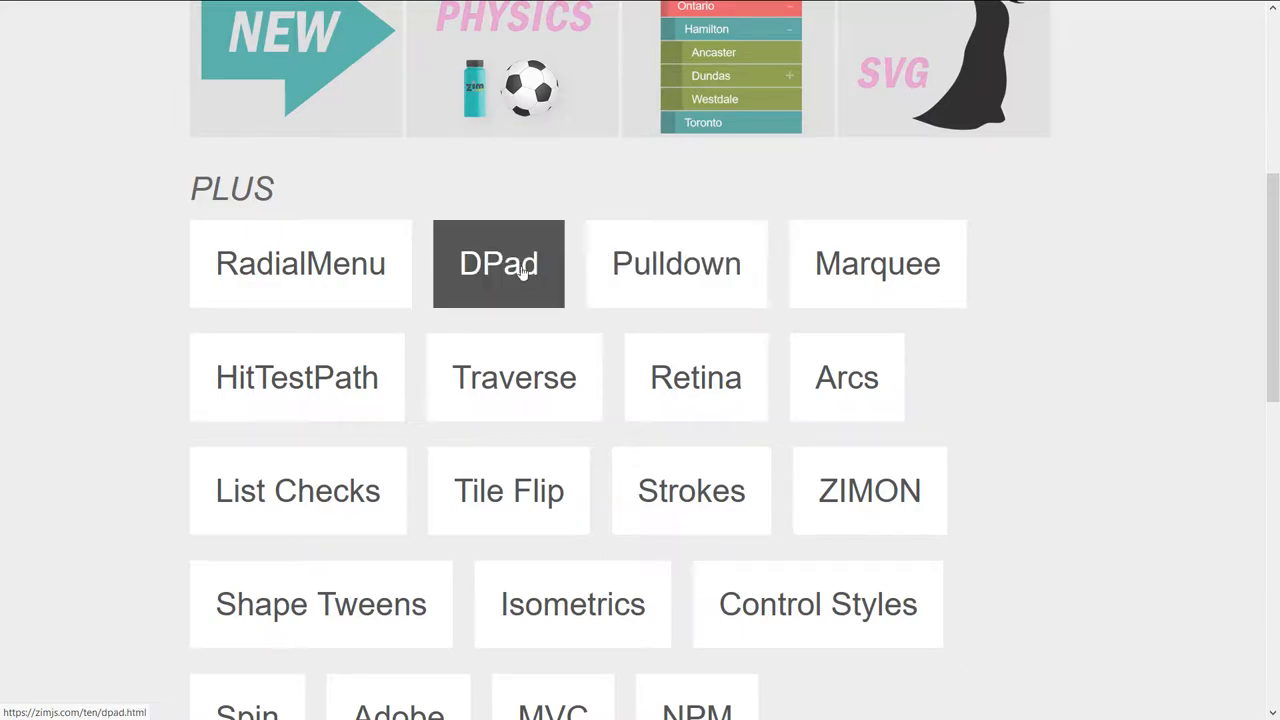
Launch the DPad demo from the PLUS list.
left_click(498, 264)
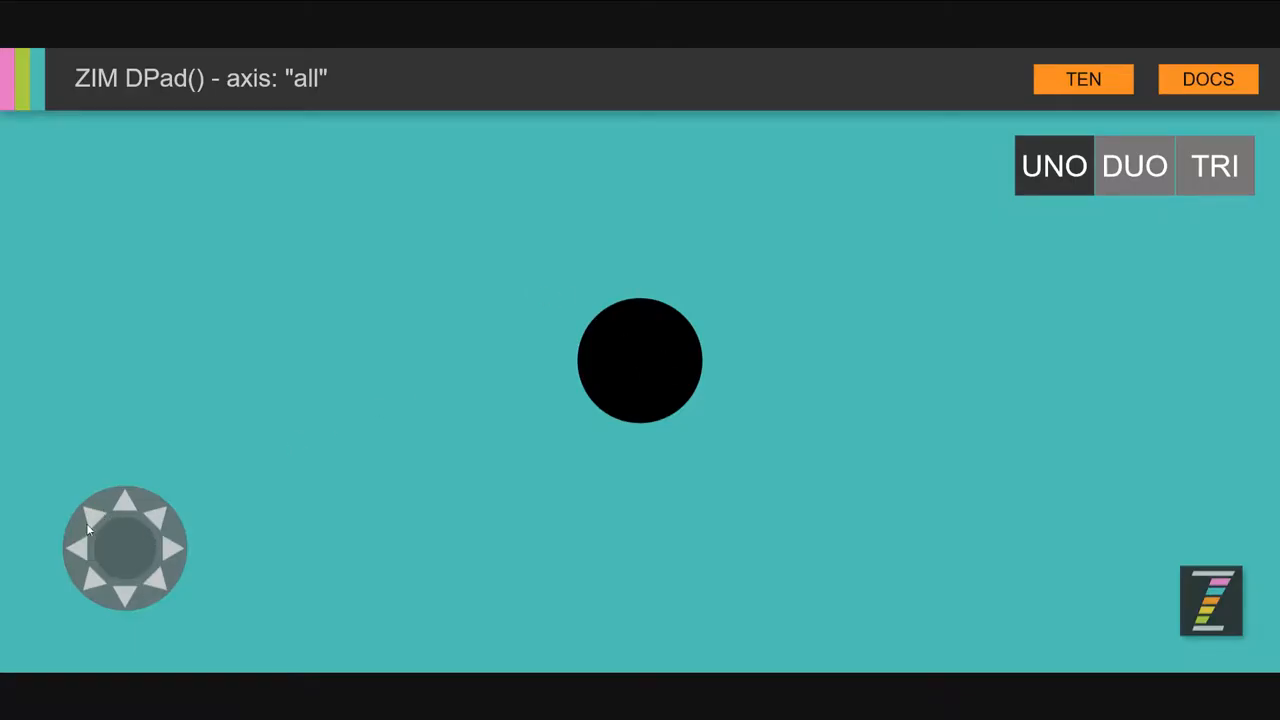
mouse_move(350, 540)
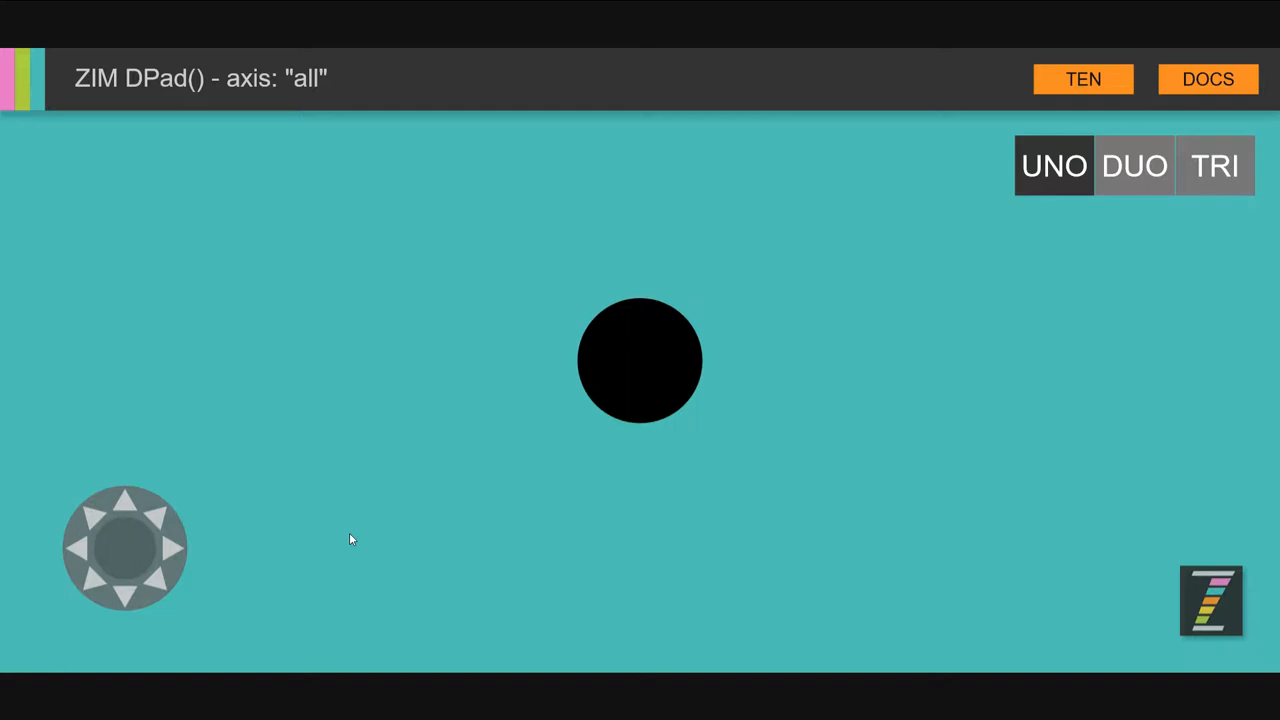
mouse_move(184, 560)
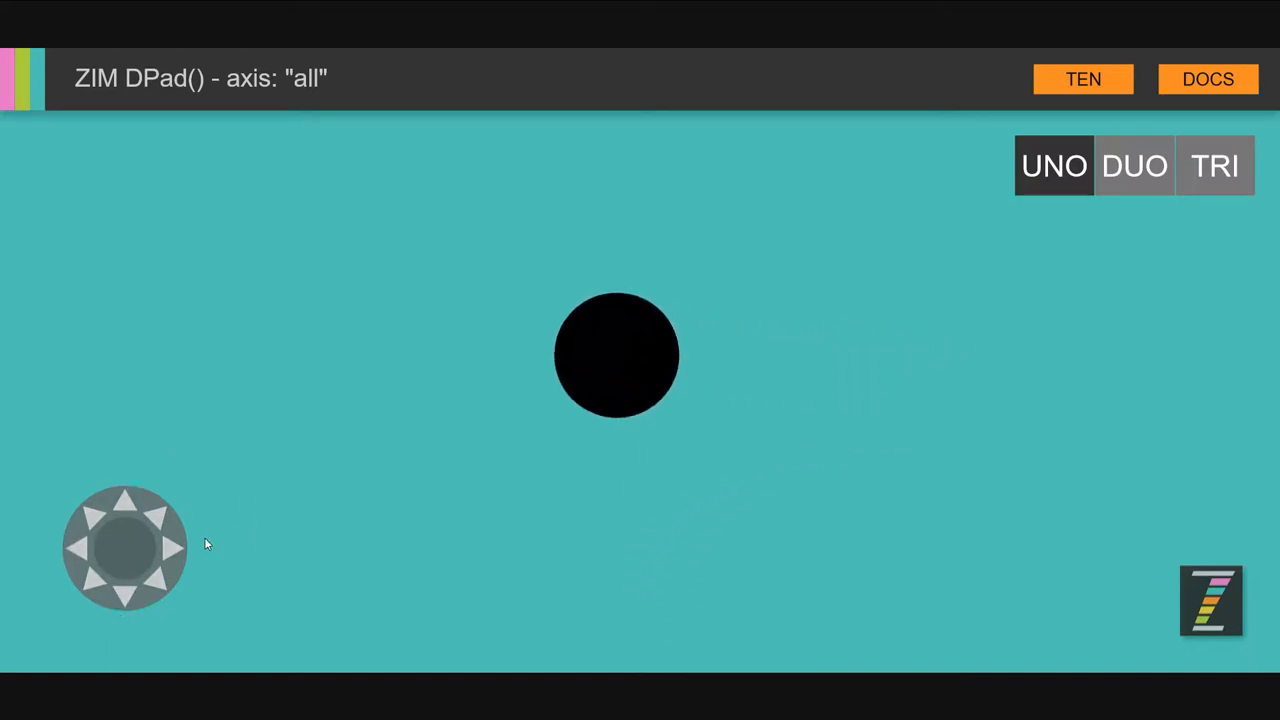
mouse_move(652, 344)
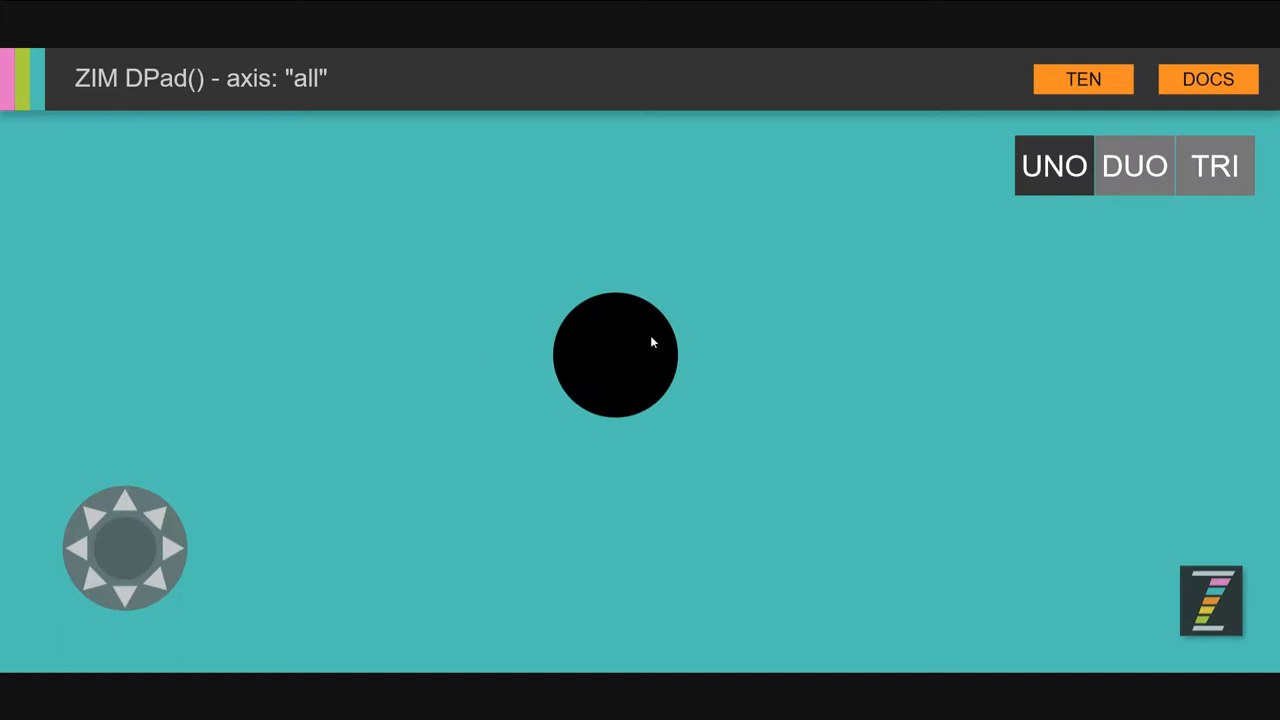
mouse_move(240, 524)
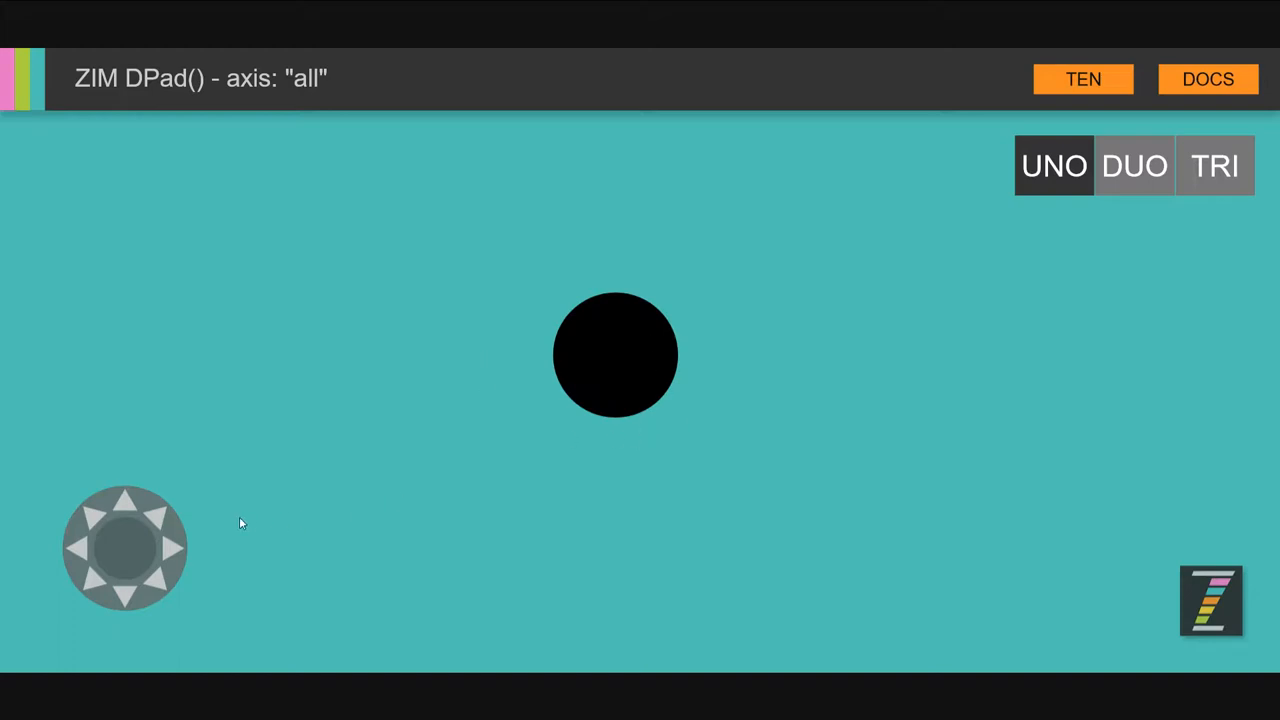
mouse_move(138, 610)
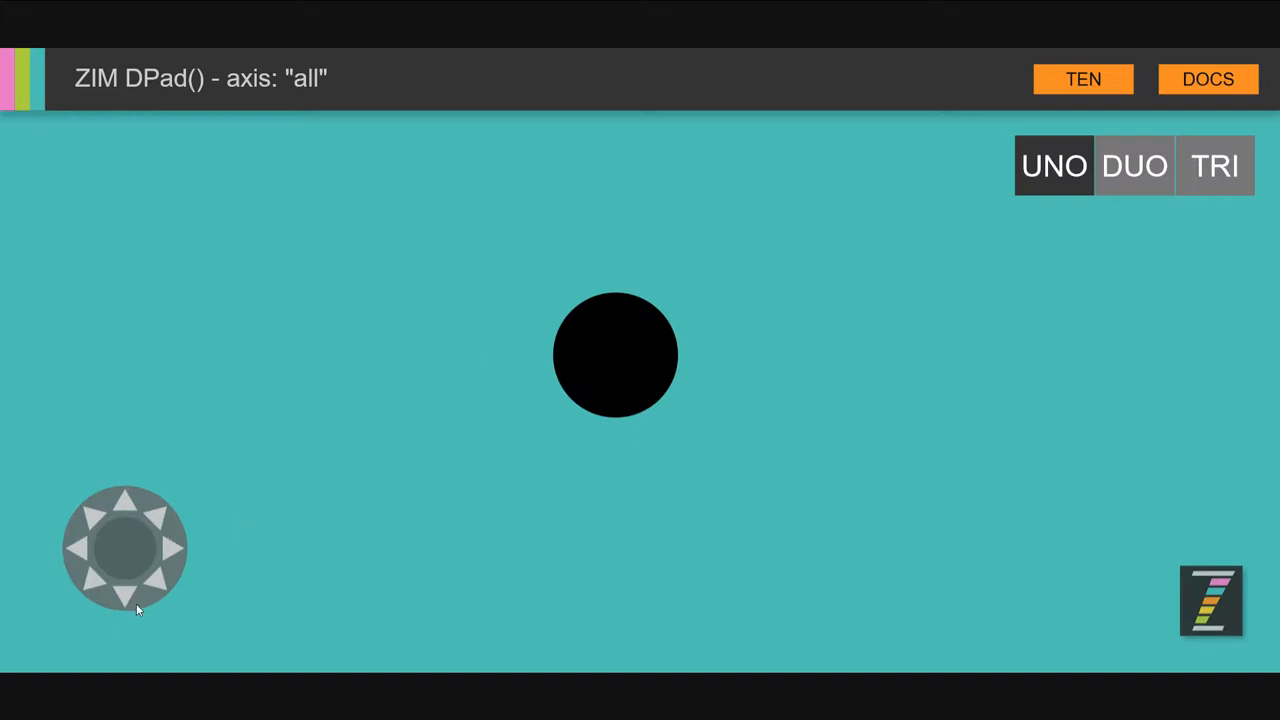
mouse_move(348, 520)
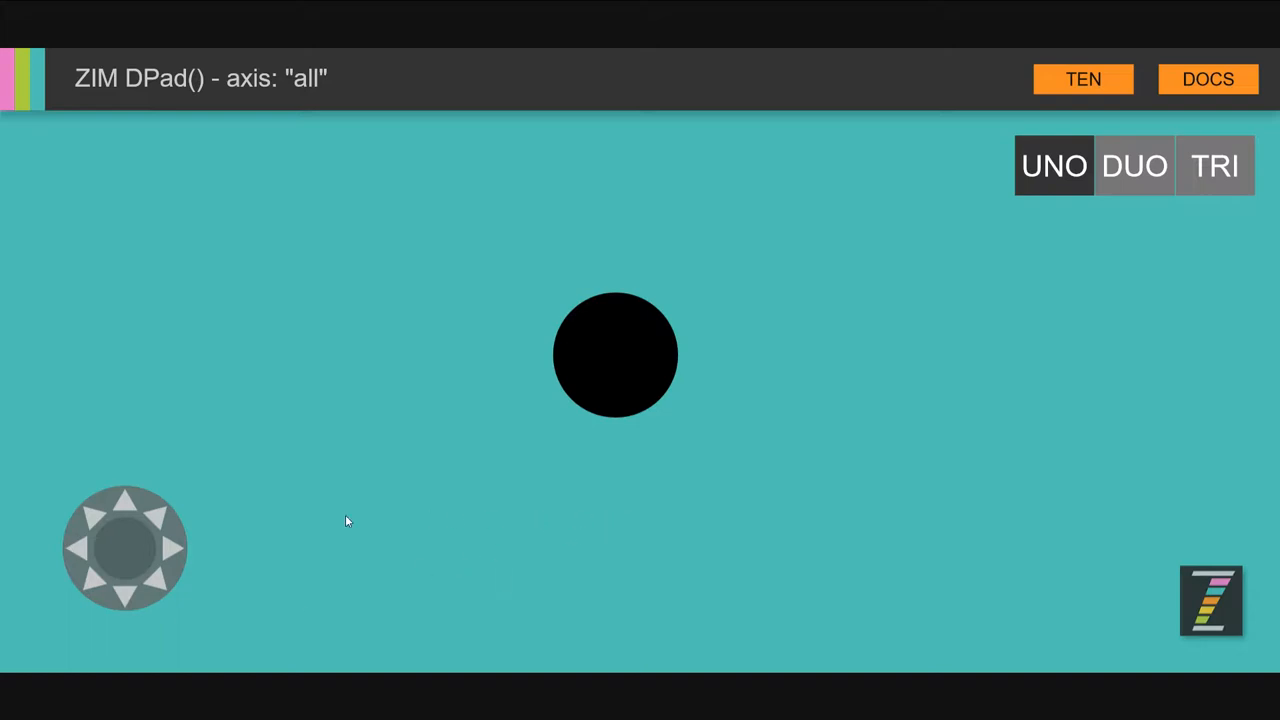
mouse_move(640, 348)
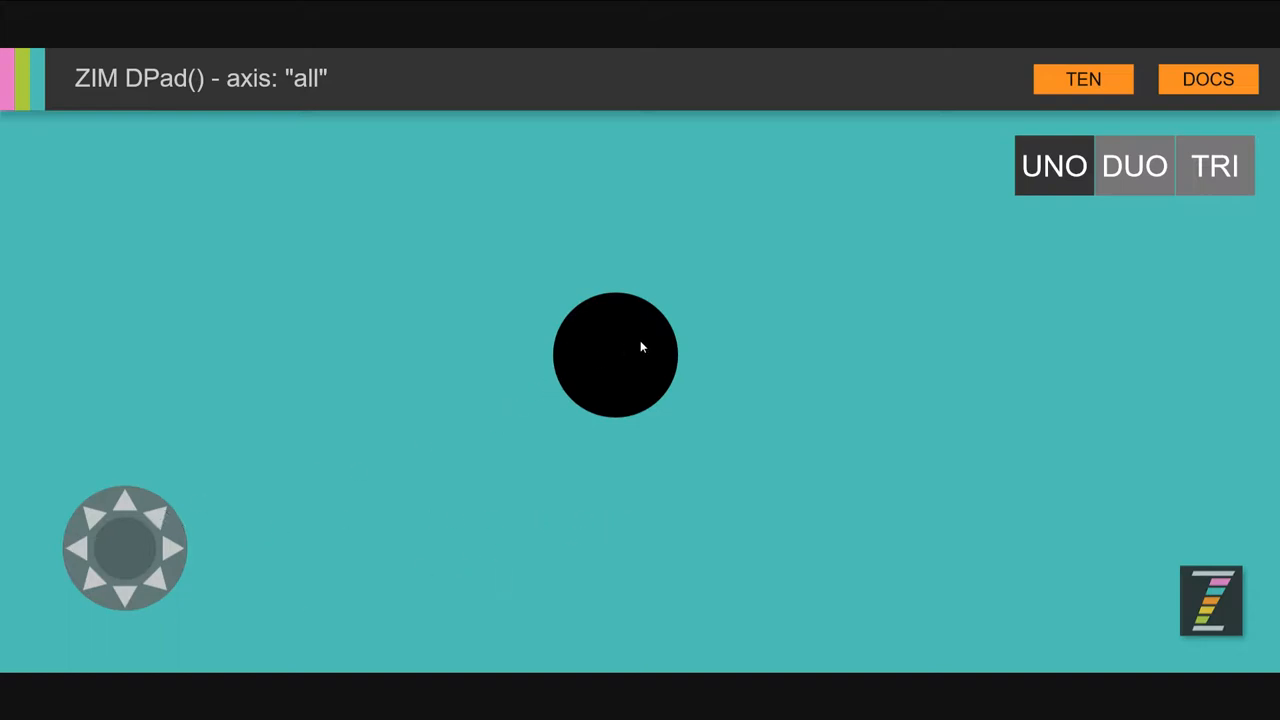
mouse_move(612, 336)
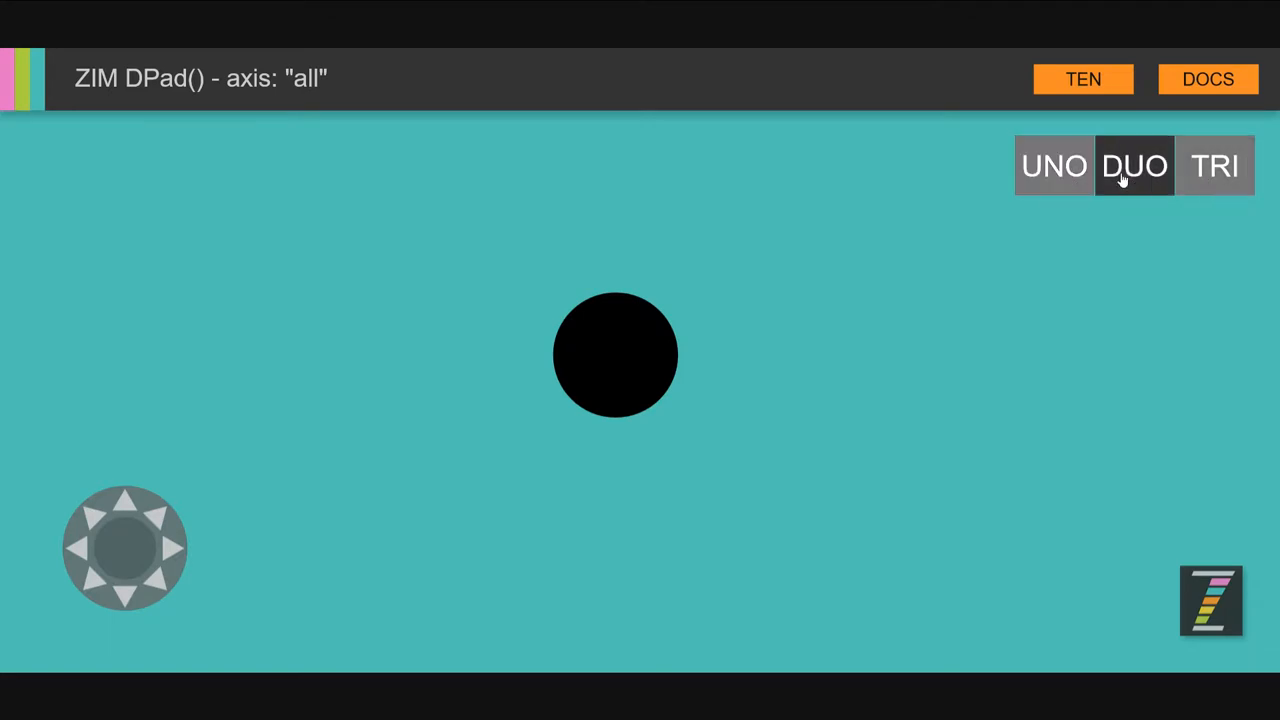
Switch to the DUO horizontal-only pad example, then the TRI variation.
left_click(1134, 164)
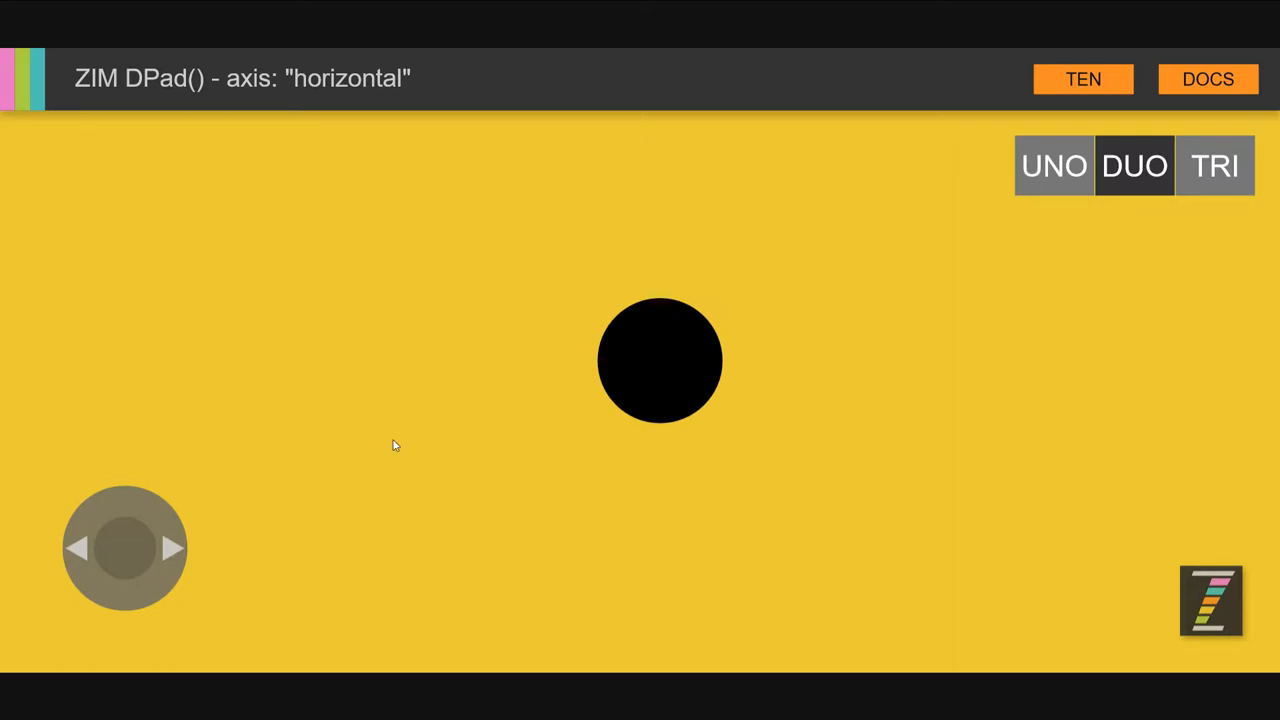
mouse_move(160, 582)
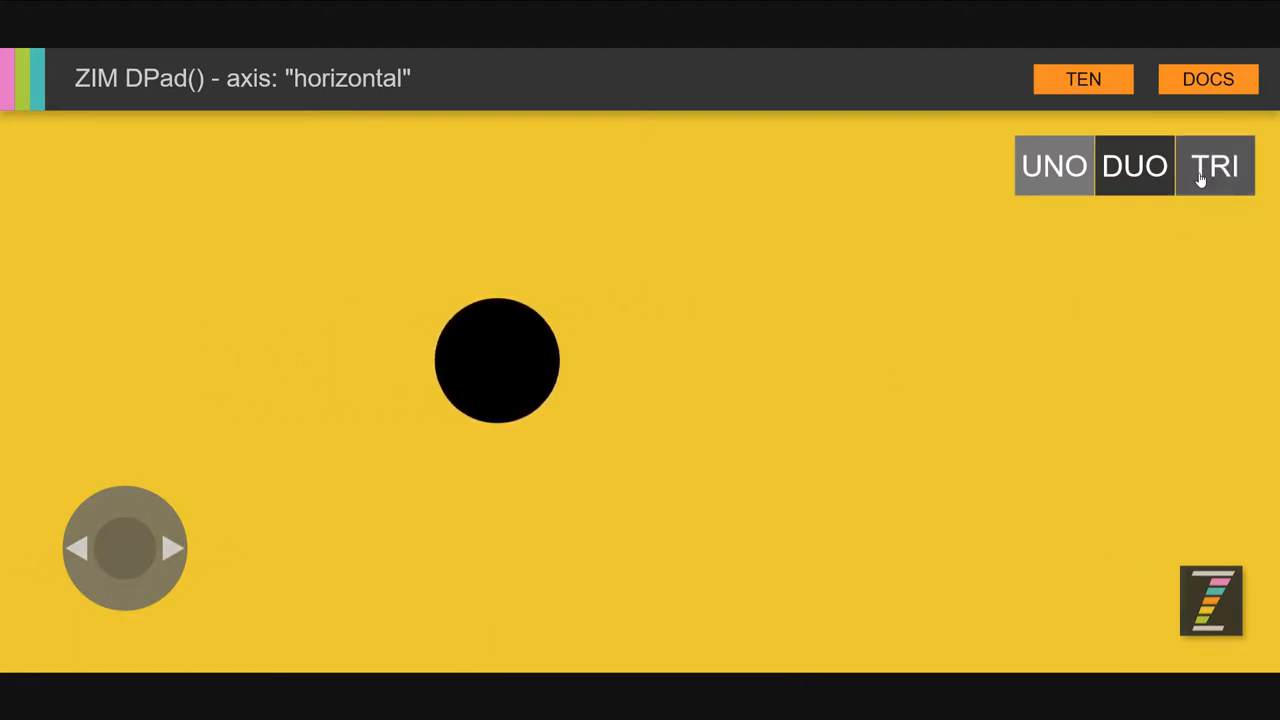
left_click(1214, 166)
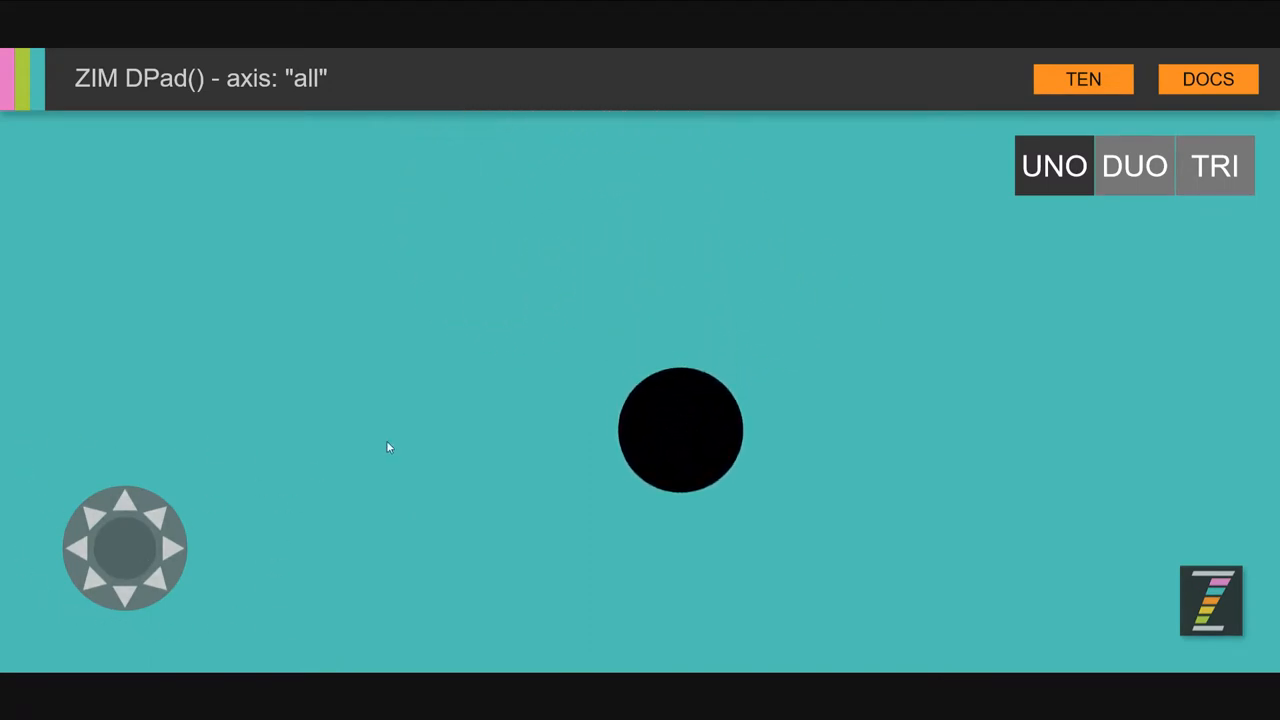
mouse_move(892, 240)
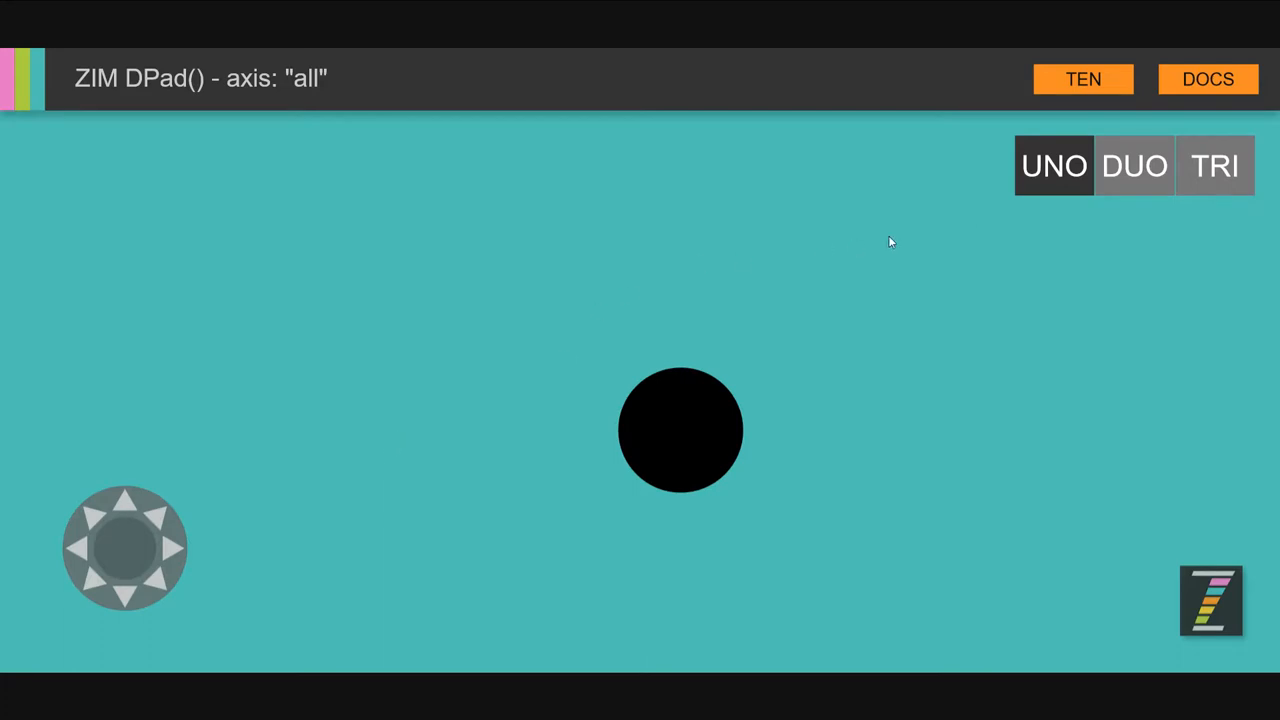
mouse_move(982, 224)
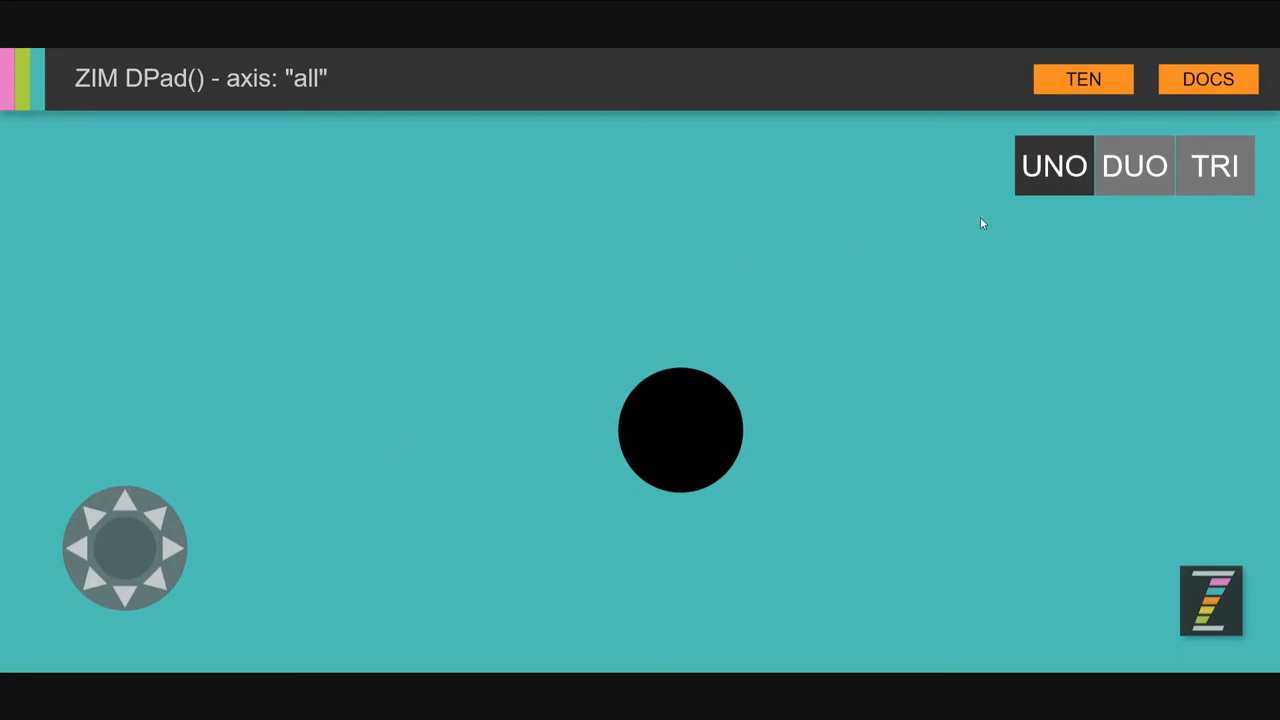
mouse_move(684, 136)
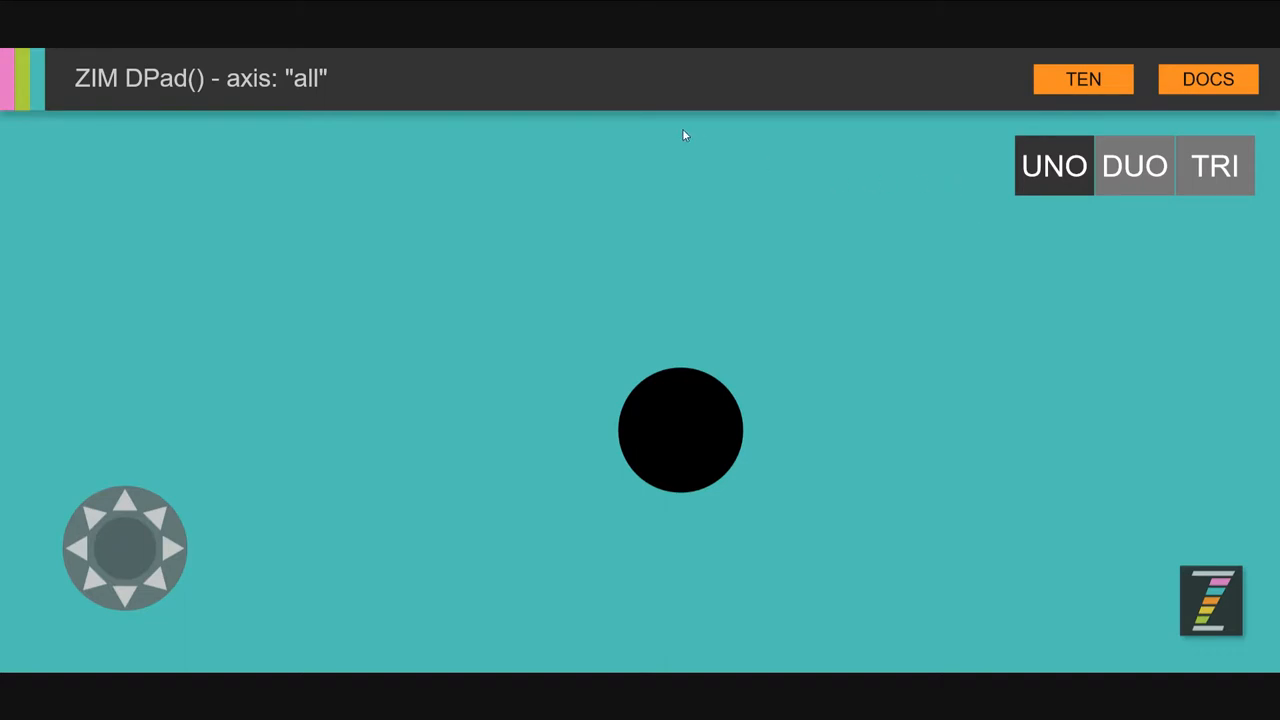
mouse_move(330, 288)
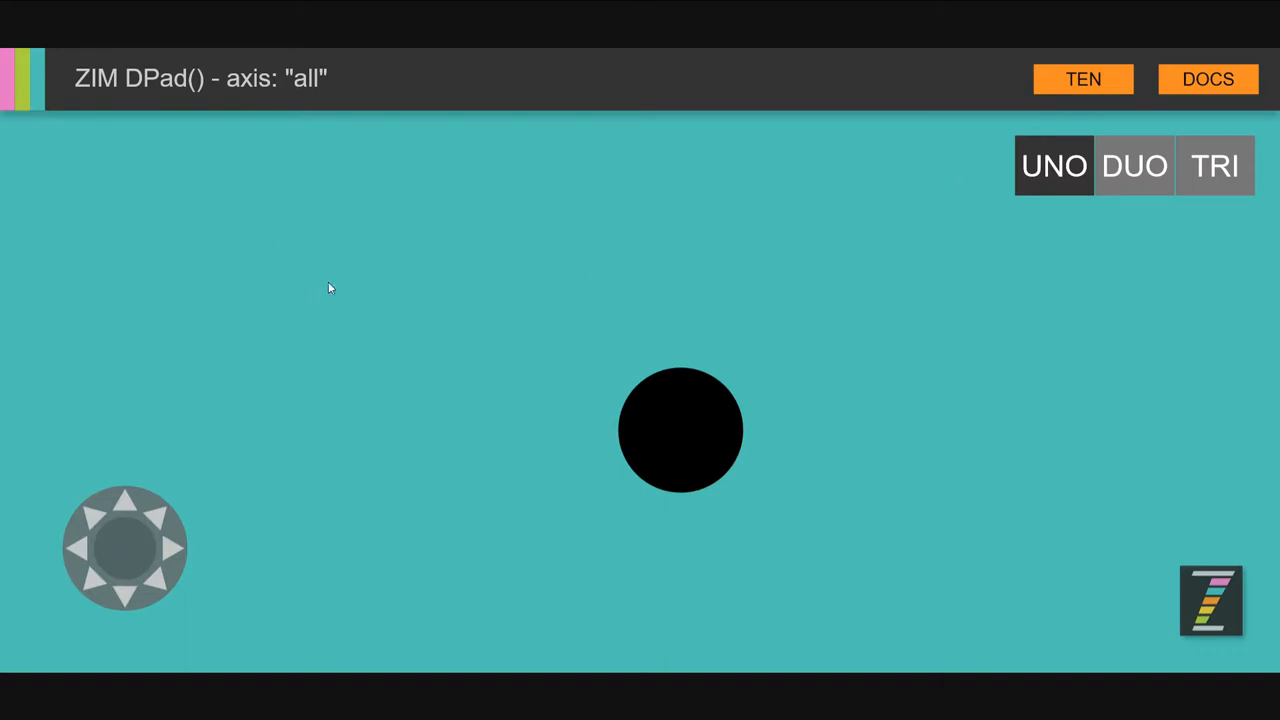
mouse_move(758, 284)
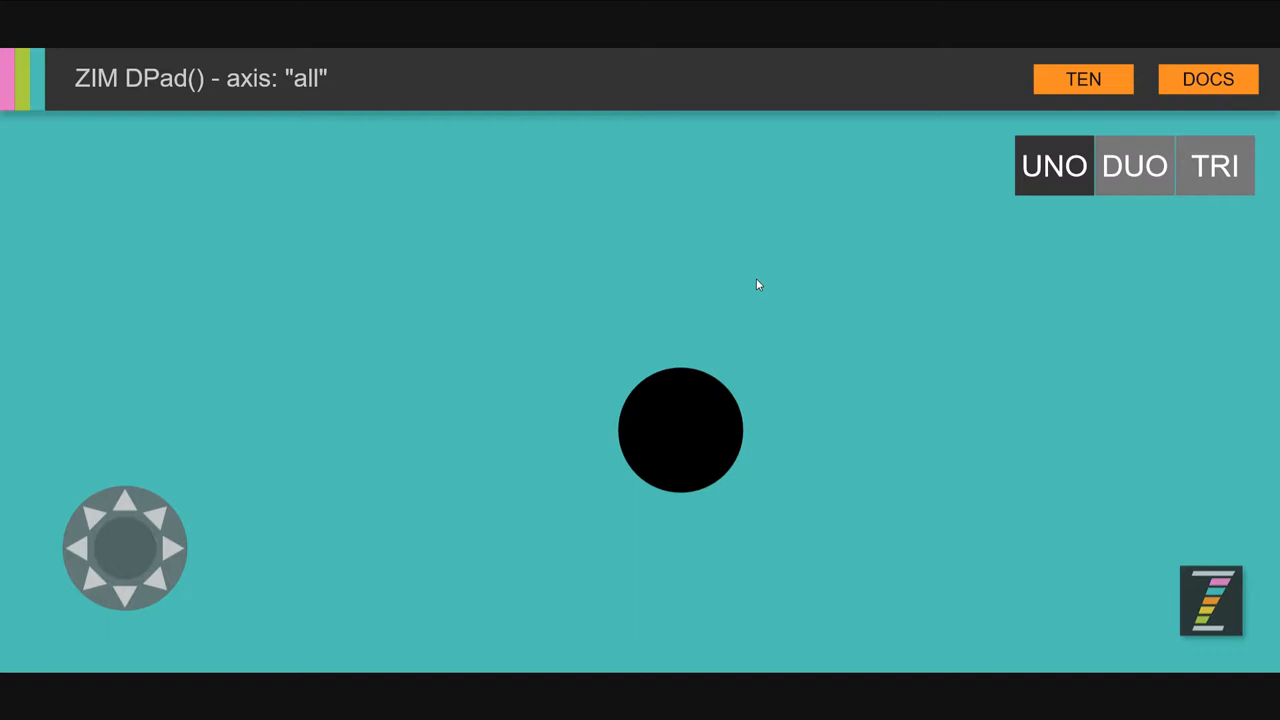
mouse_move(636, 570)
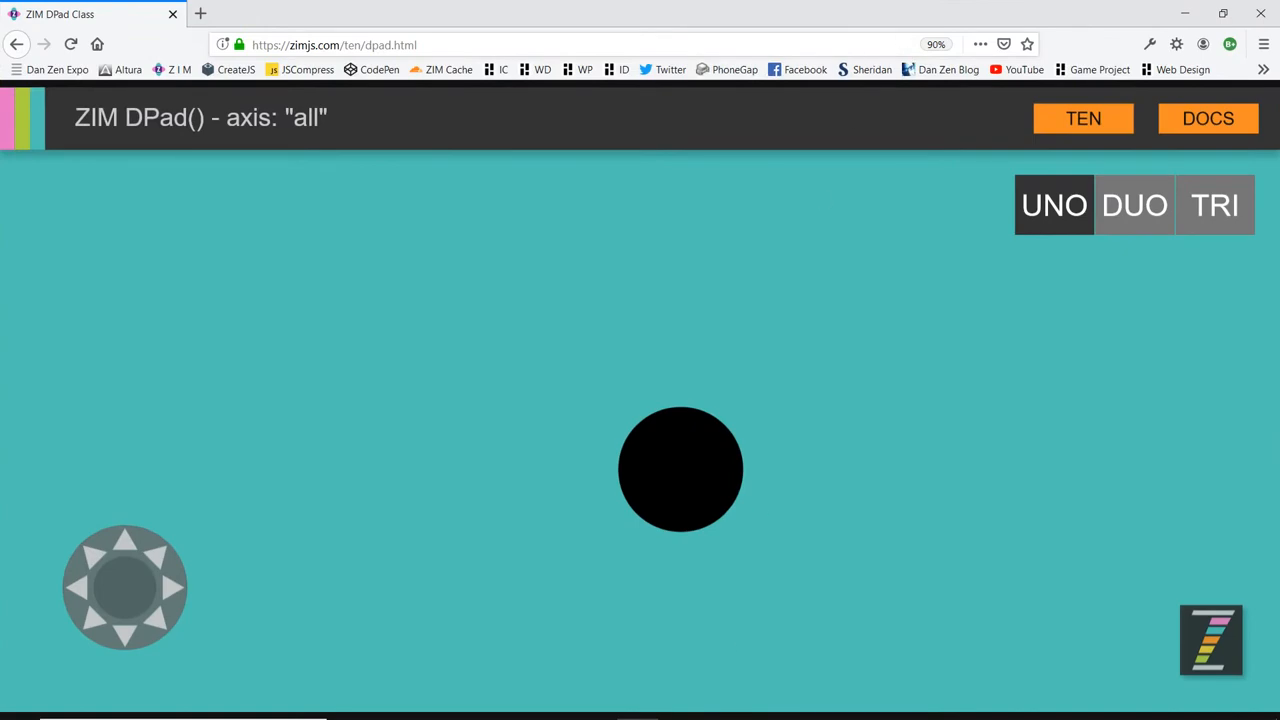
Switch to Atom and show the project tree, scrolled to the three folder.
key("alt+tab")
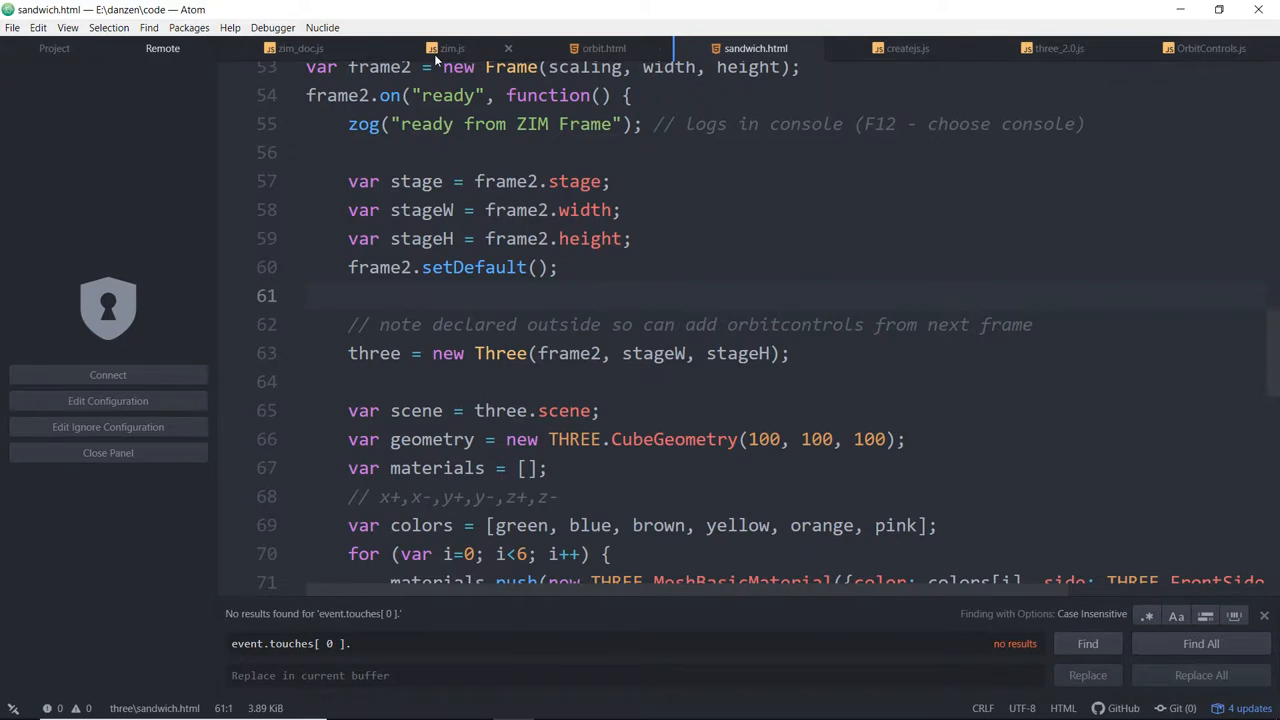
left_click(54, 48)
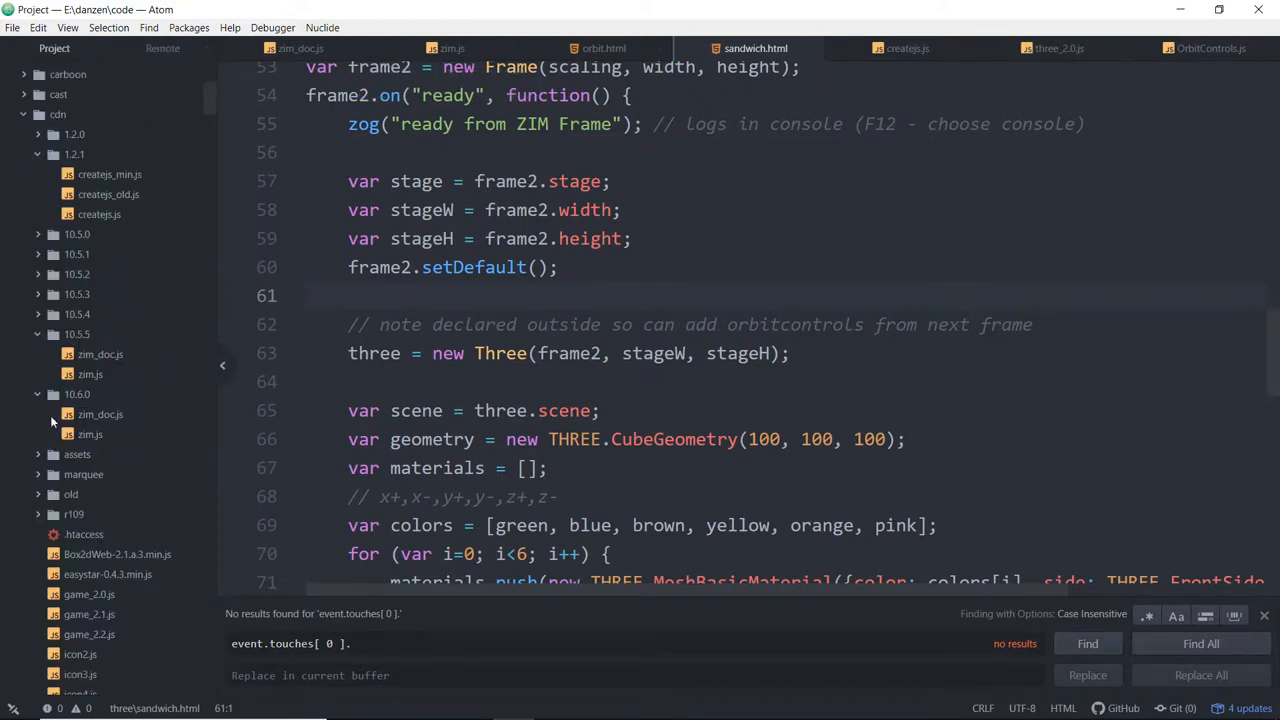
scroll("down", 3)
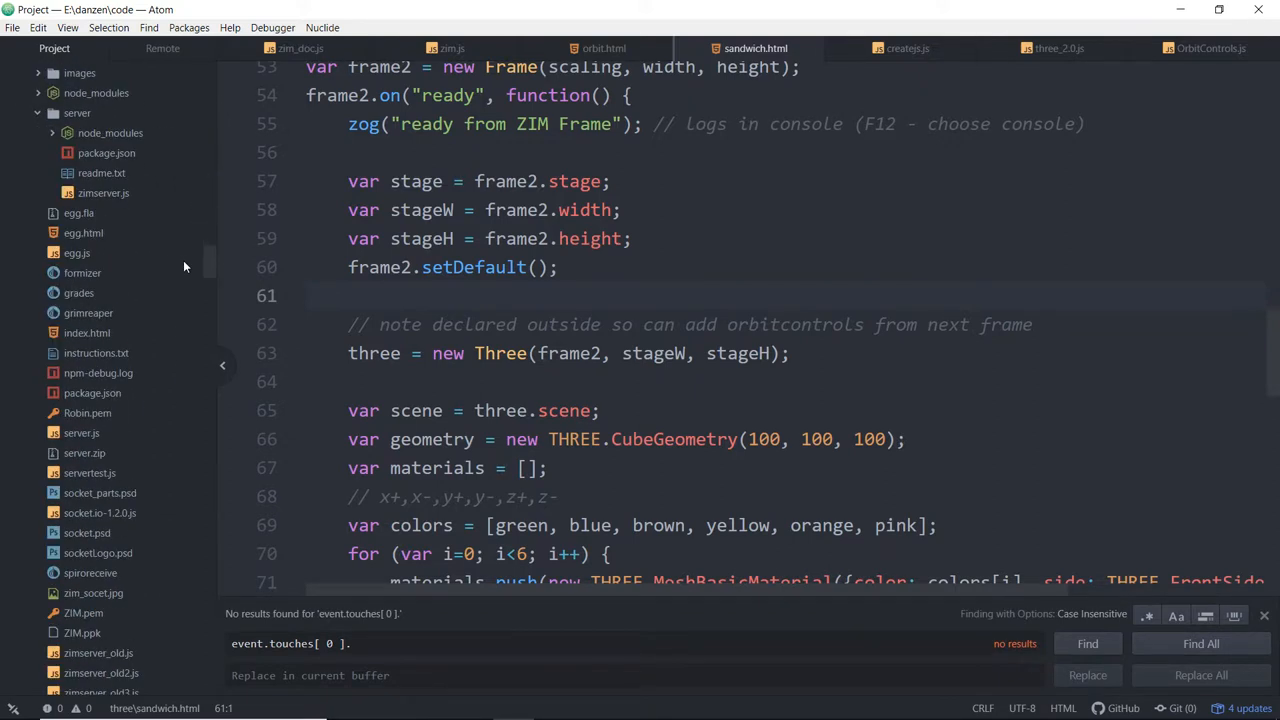
scroll("down", 3)
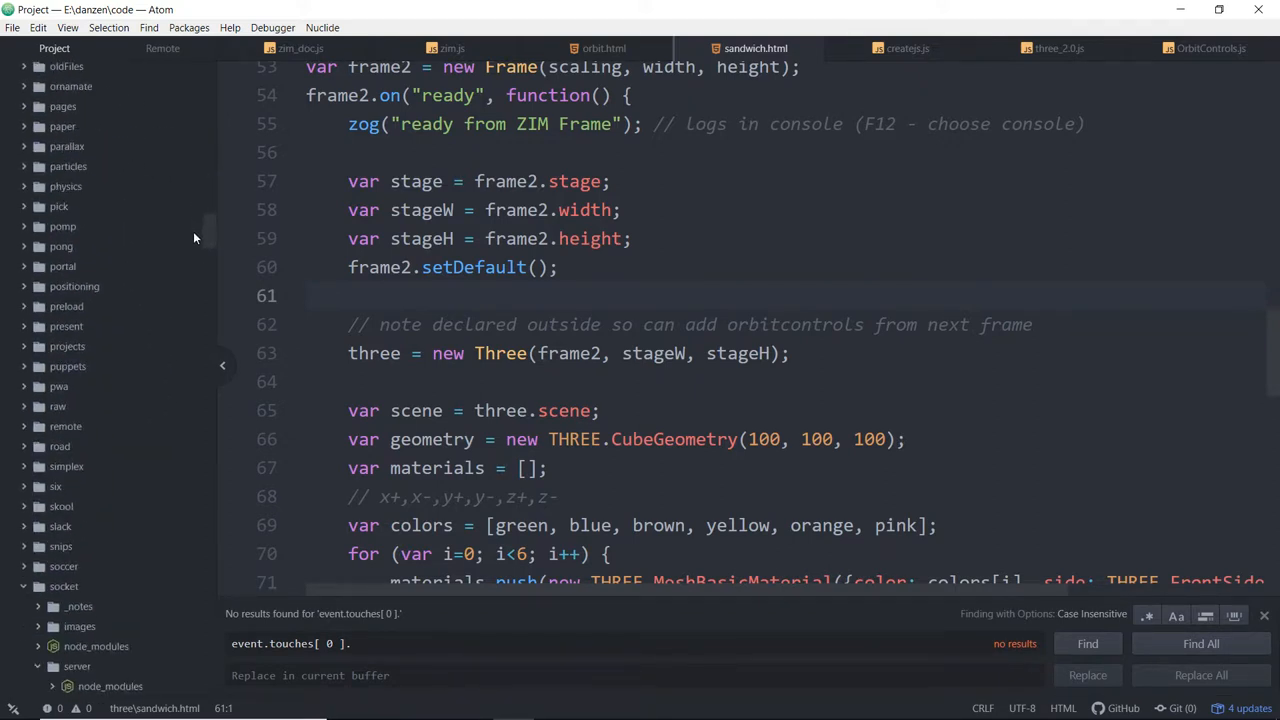
scroll("down", 3)
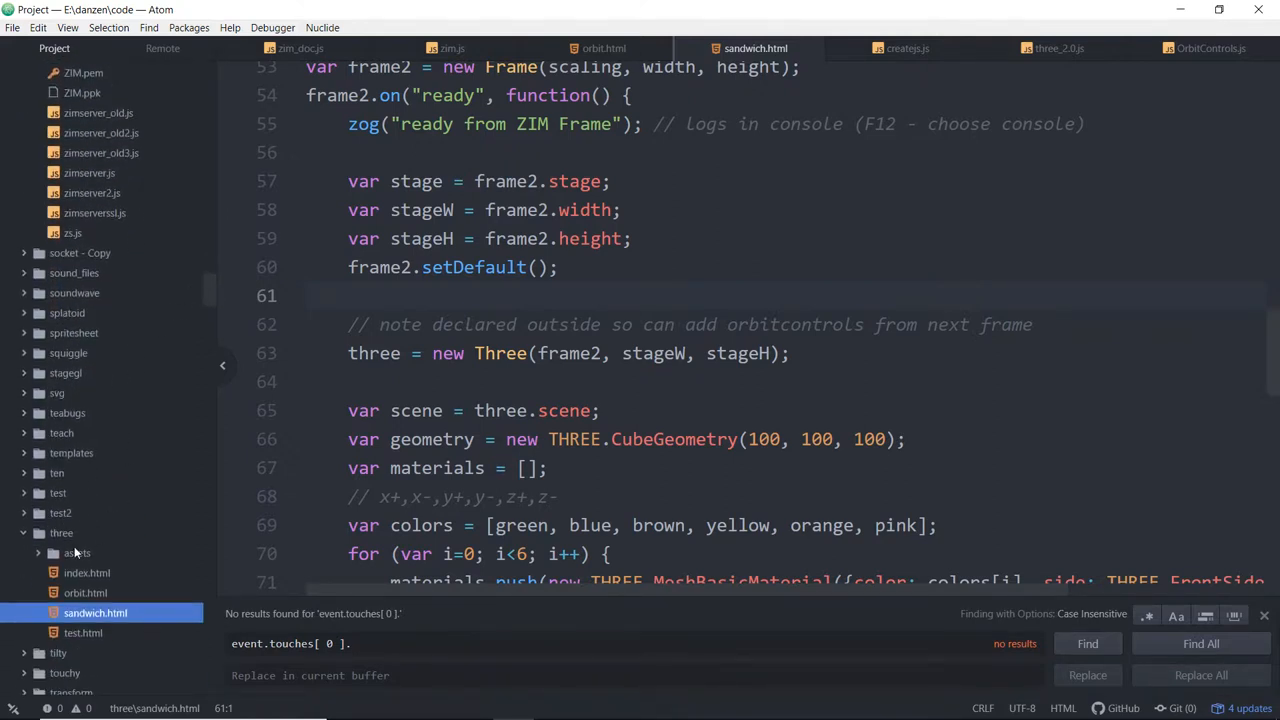
Load dpad.html from the tree and scroll to its circle target and DPad options.
left_click(56, 472)
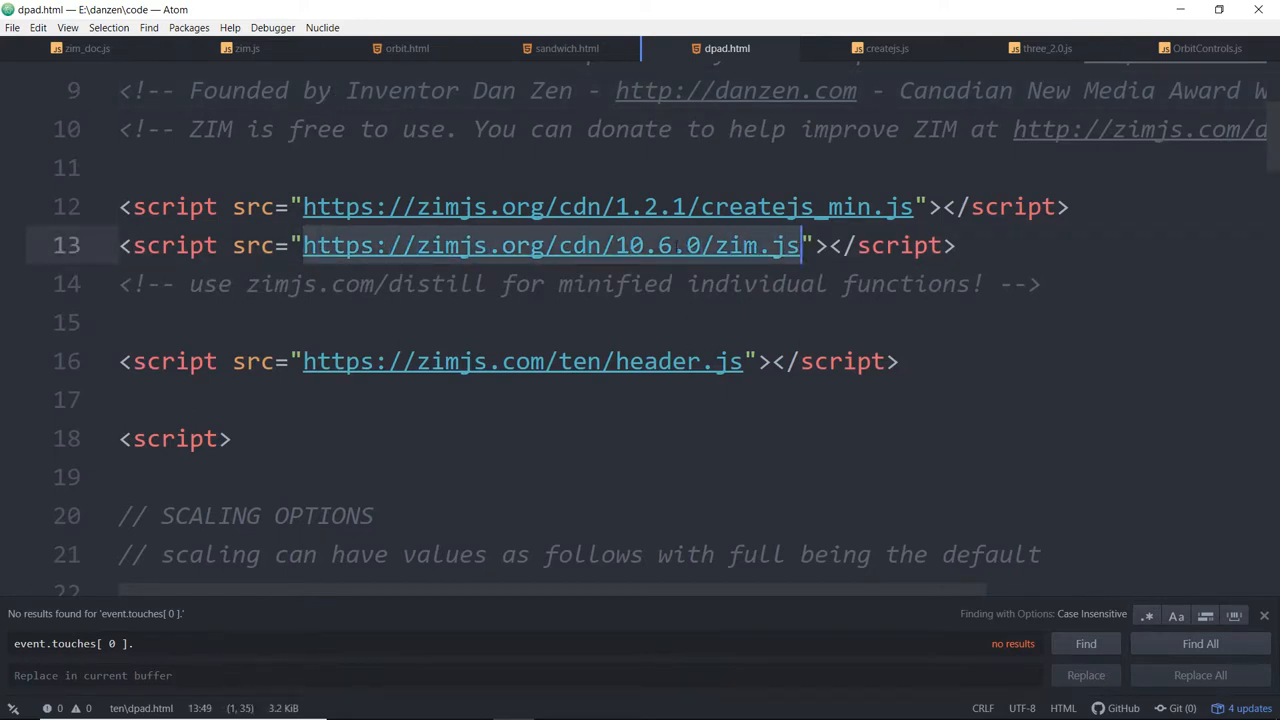
scroll("down", 3)
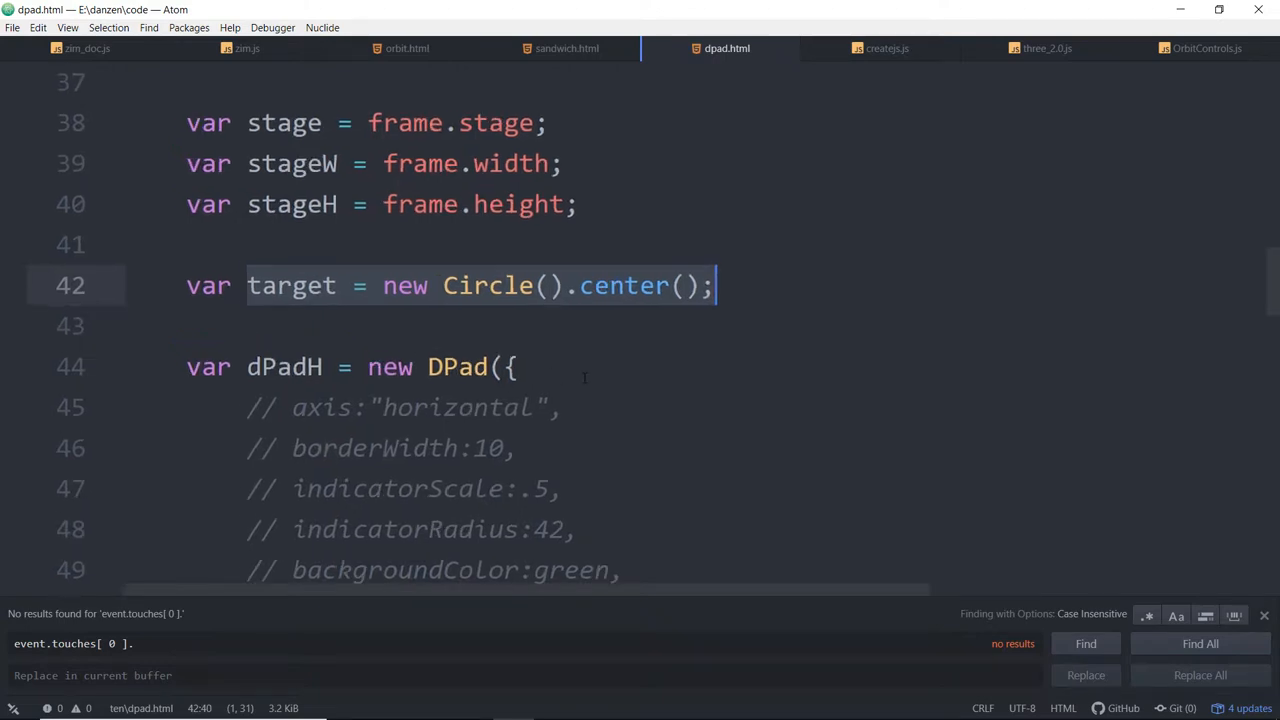
scroll("down", 3)
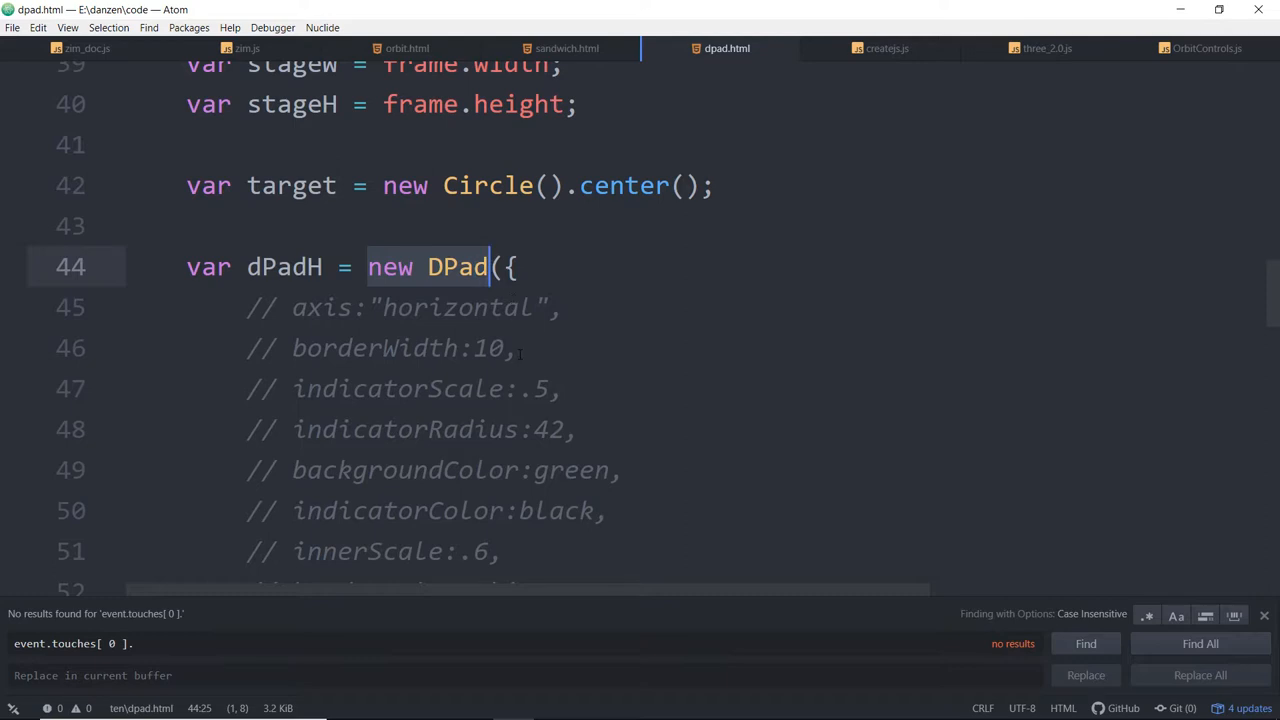
scroll("down", 3)
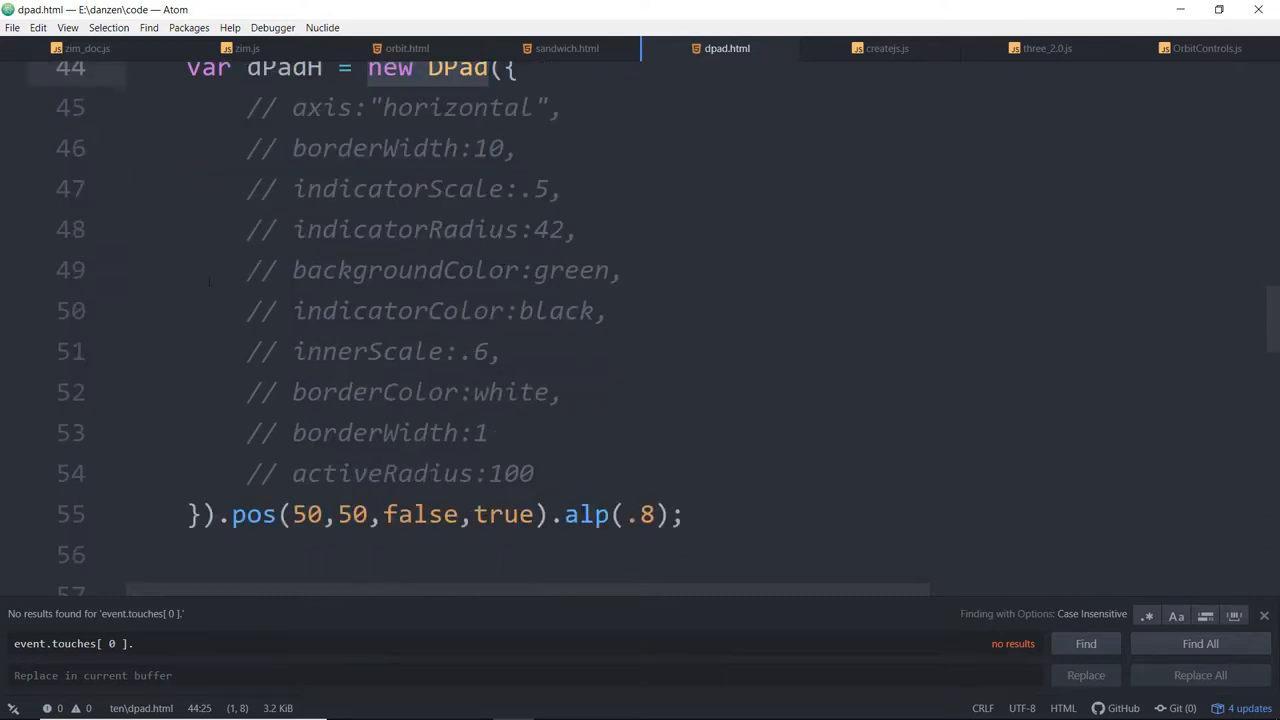
scroll("down", 3)
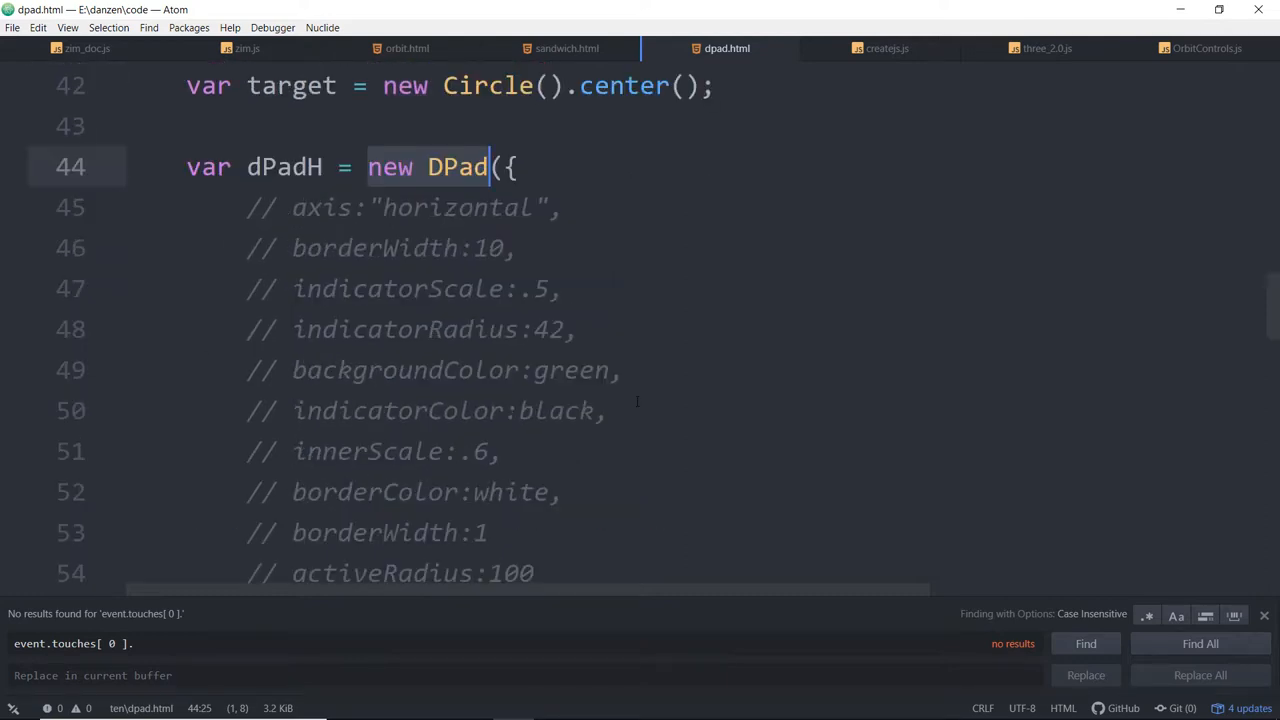
scroll("down", 3)
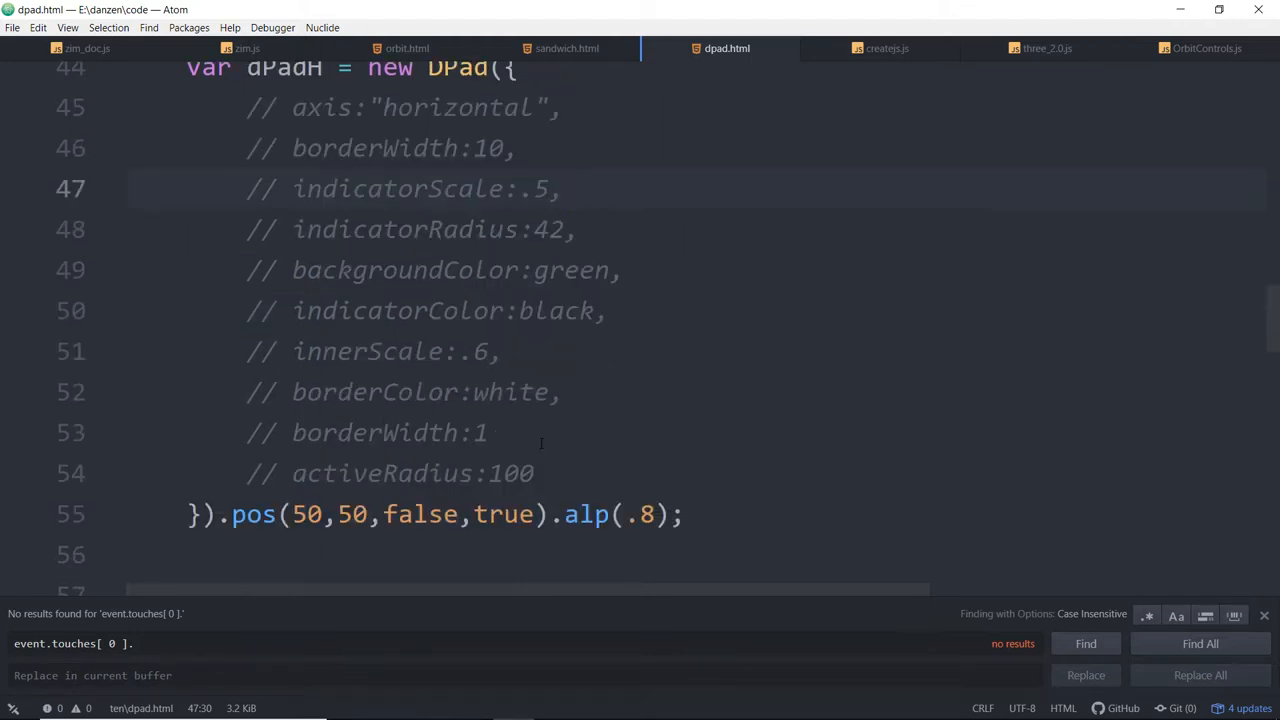
Read through the commented DPad options and the MotionController setup below.
left_click(564, 188)
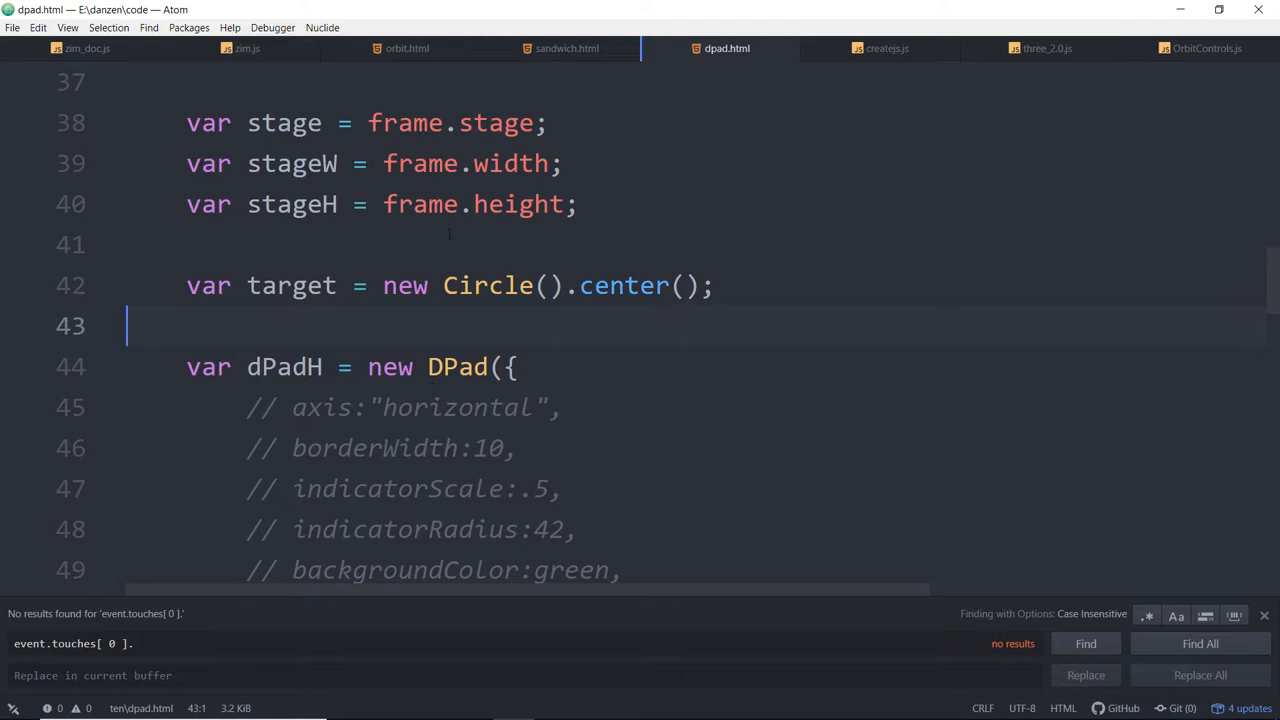
scroll("down", 3)
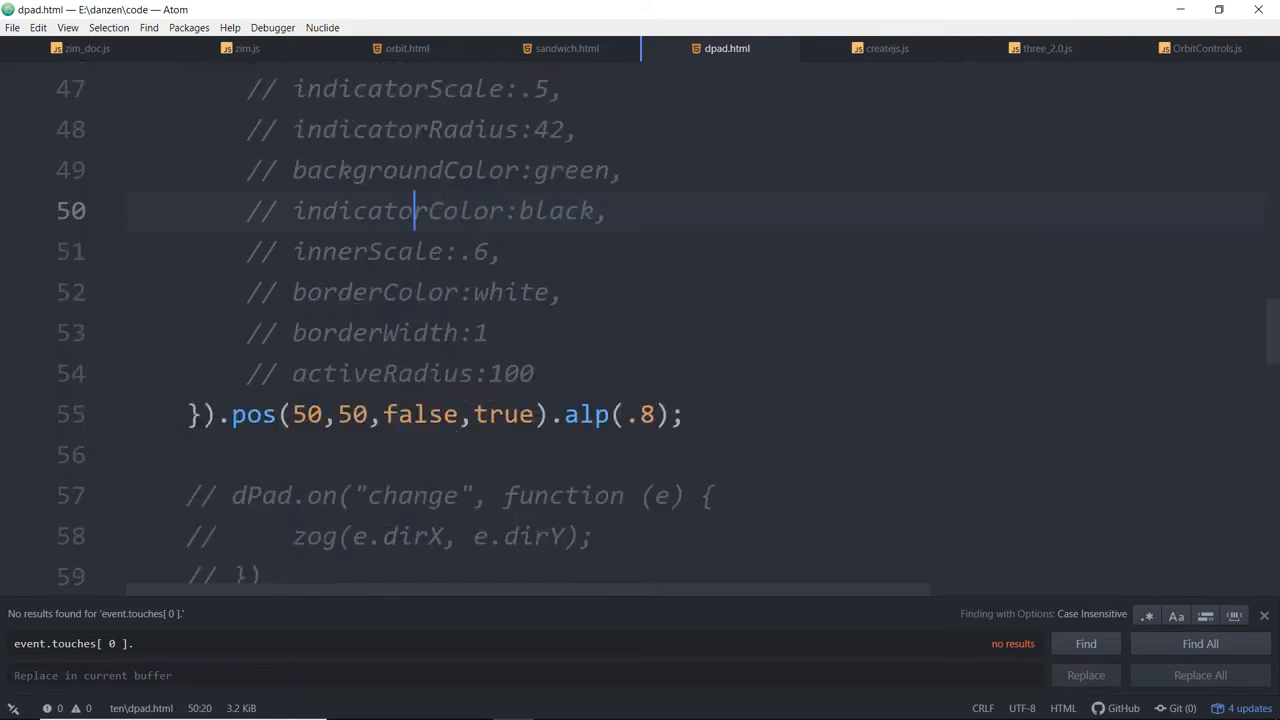
left_click(368, 170)
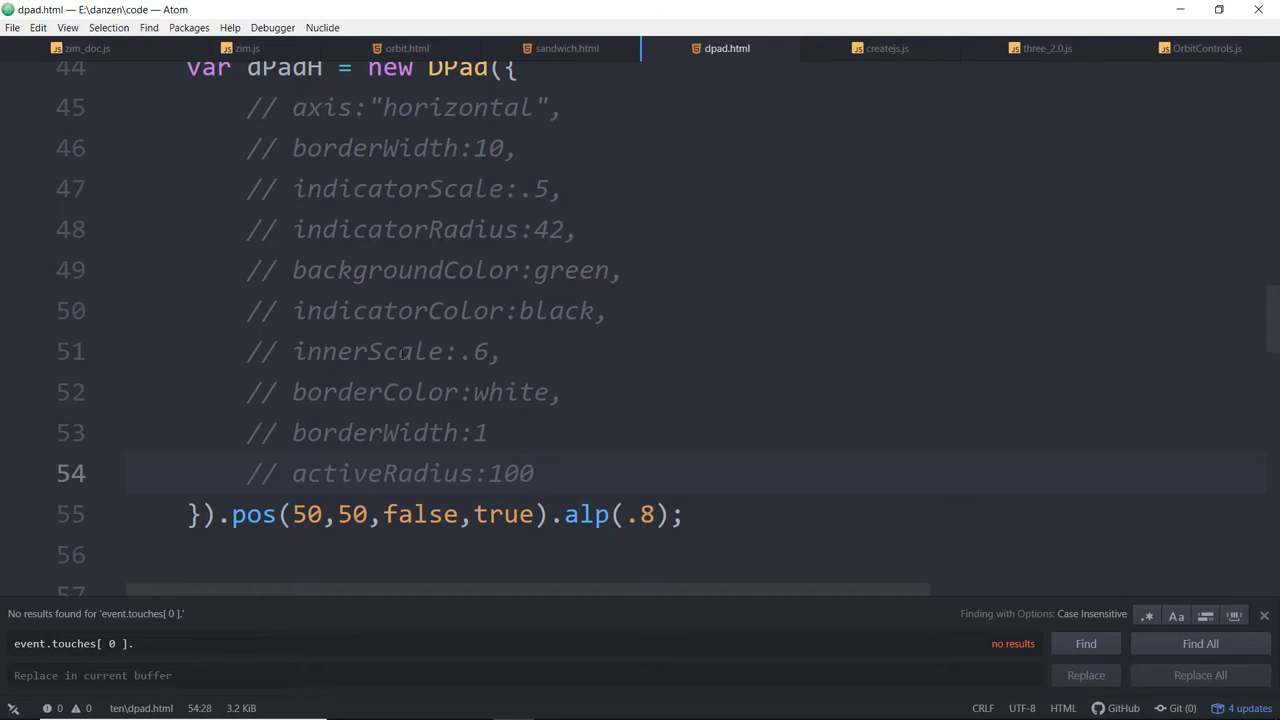
scroll("down", 3)
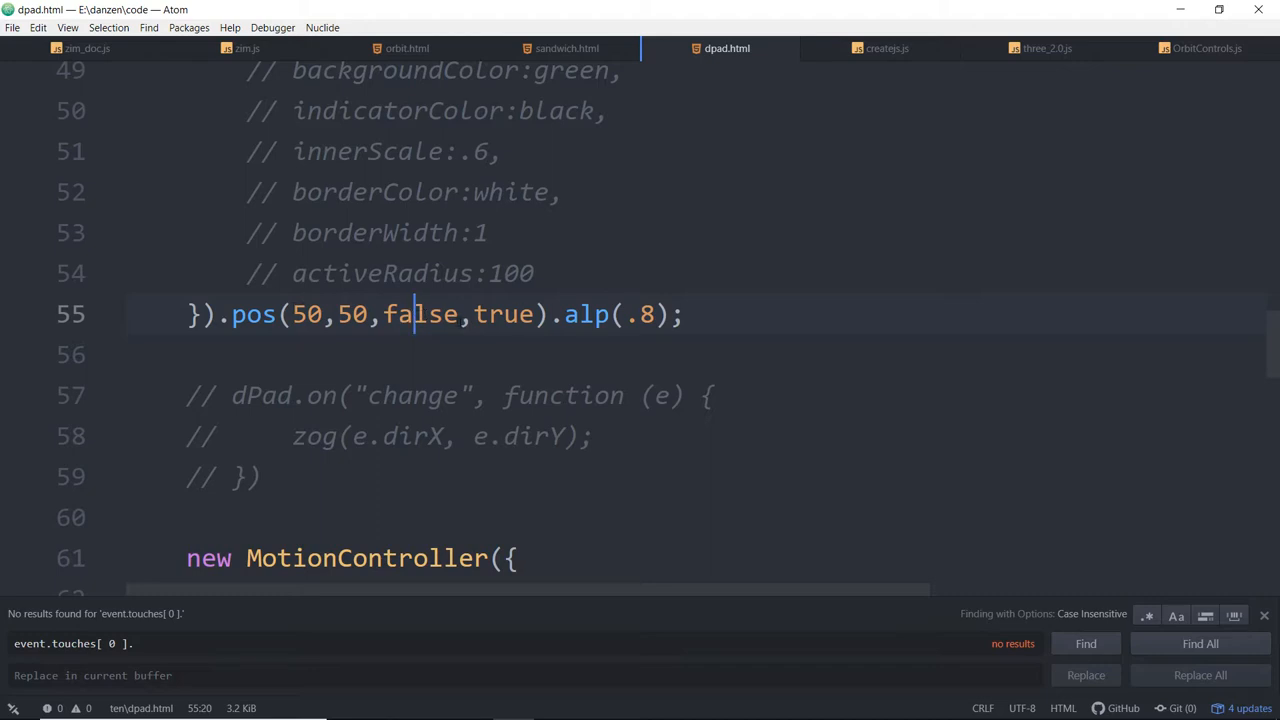
scroll("down", 3)
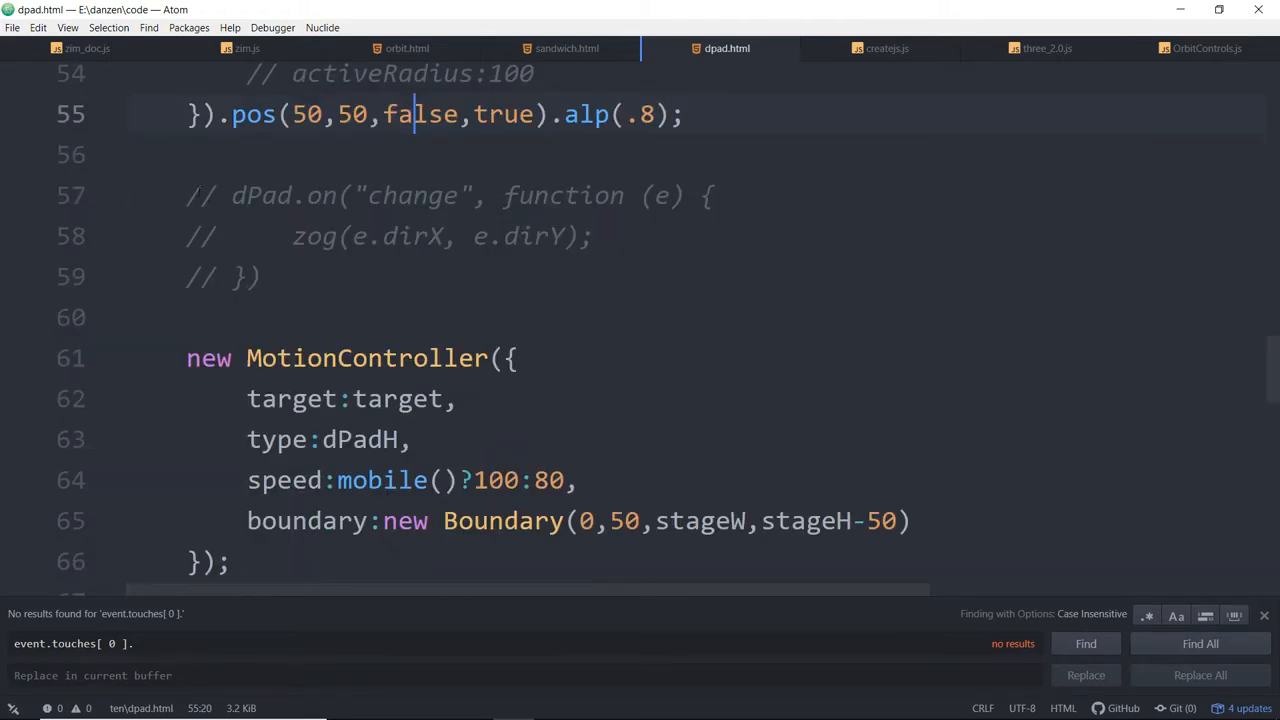
Uncomment the dPad.on("change") block on lines 57–59 that logs dirX and dirY.
left_click_drag(186, 196, 262, 276)
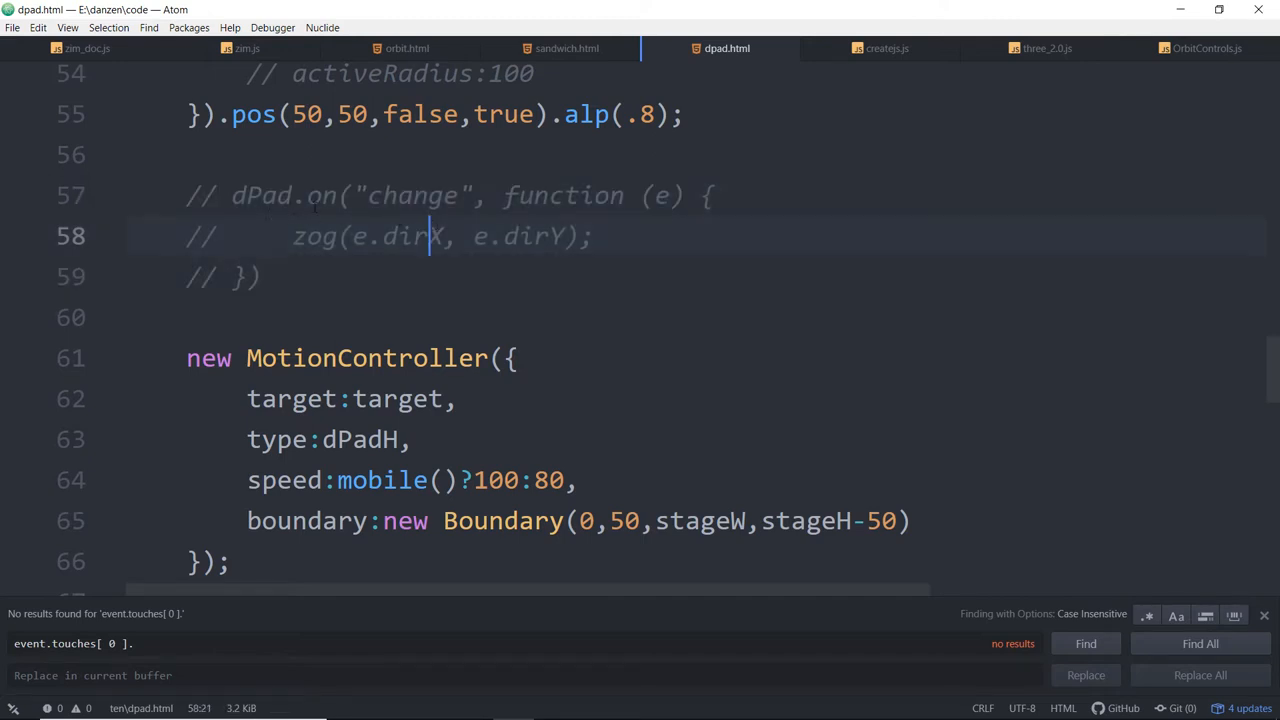
double_click(410, 196)
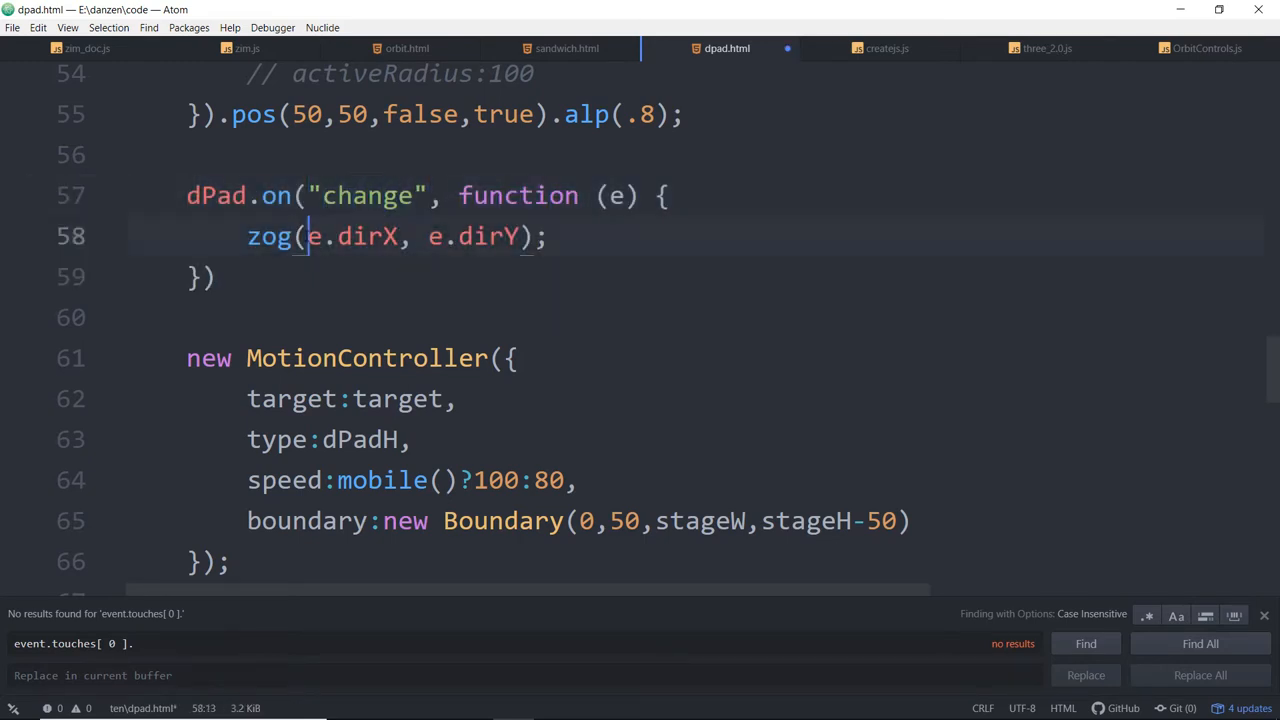
left_click(616, 196)
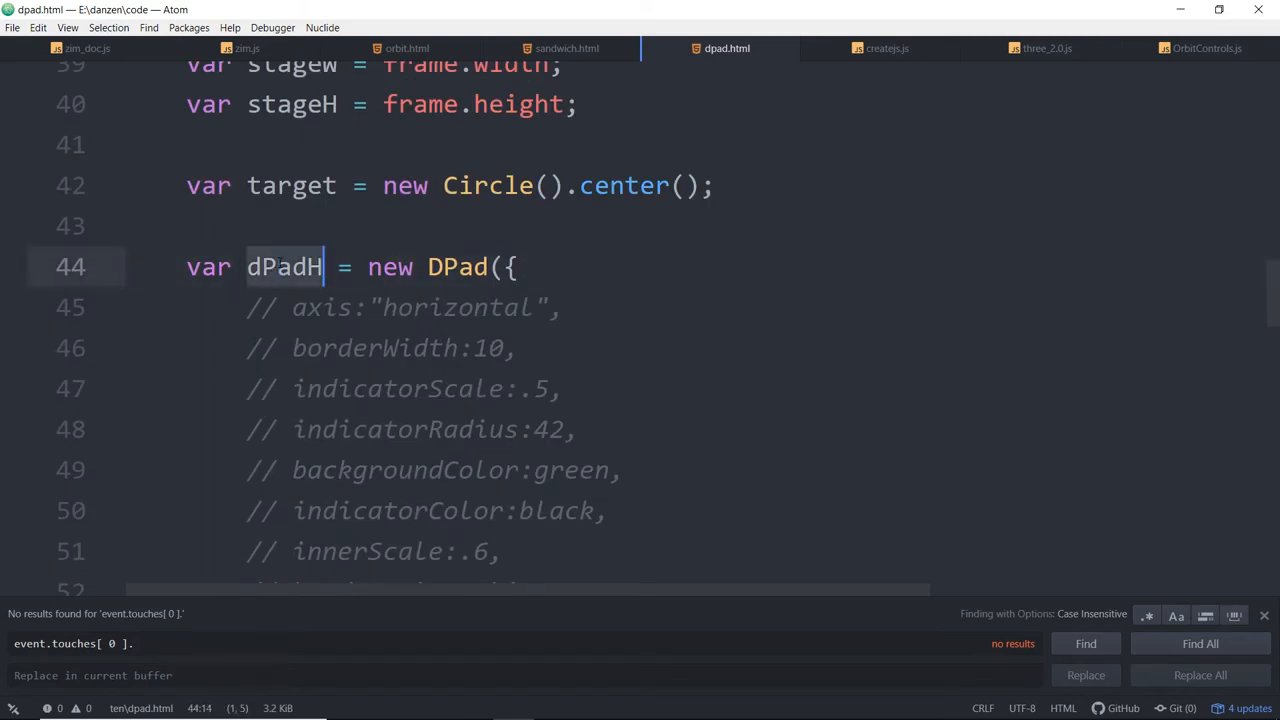
Delete the H from var dPadH so it reads dPad, matching the change handler.
scroll("down", 3)
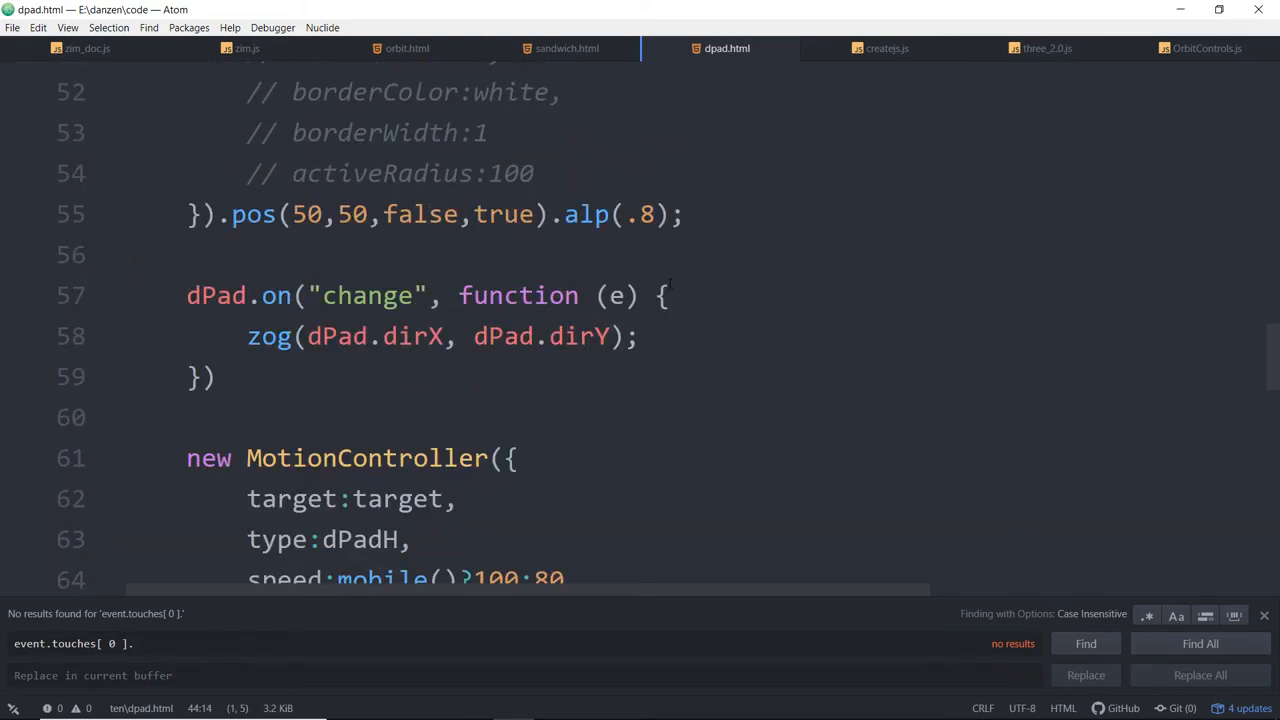
scroll("down", 3)
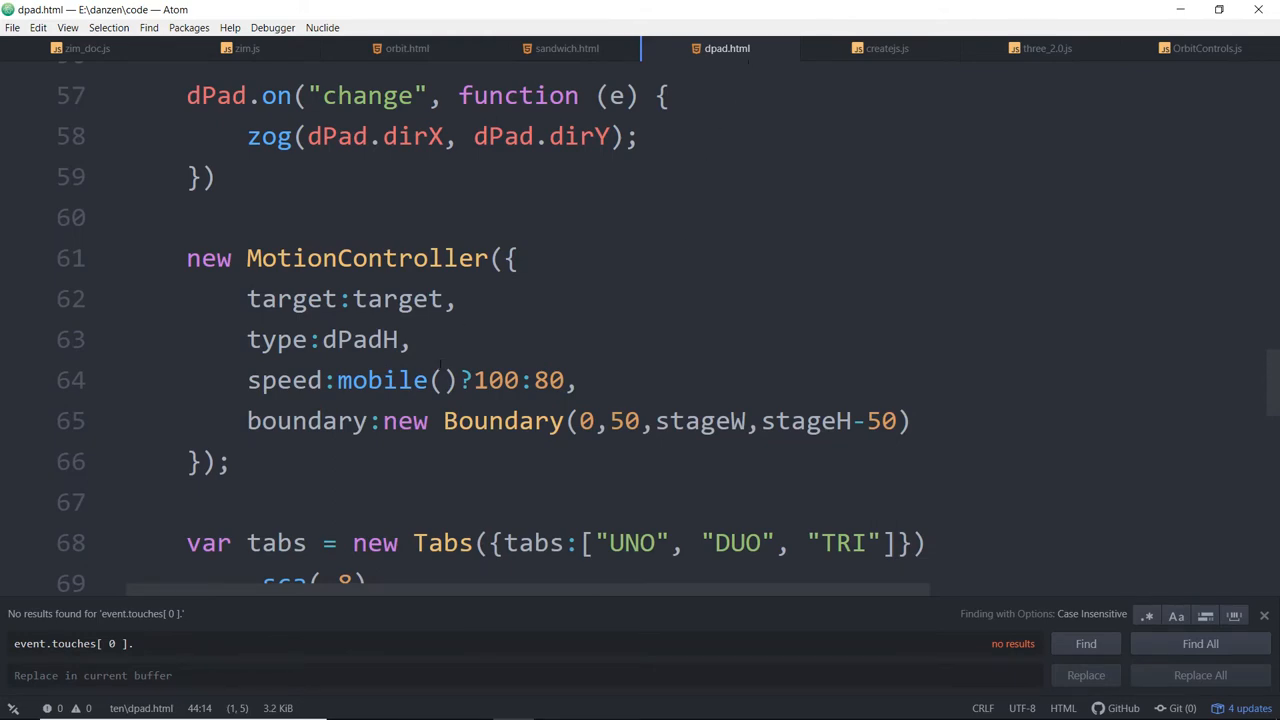
scroll("down", 3)
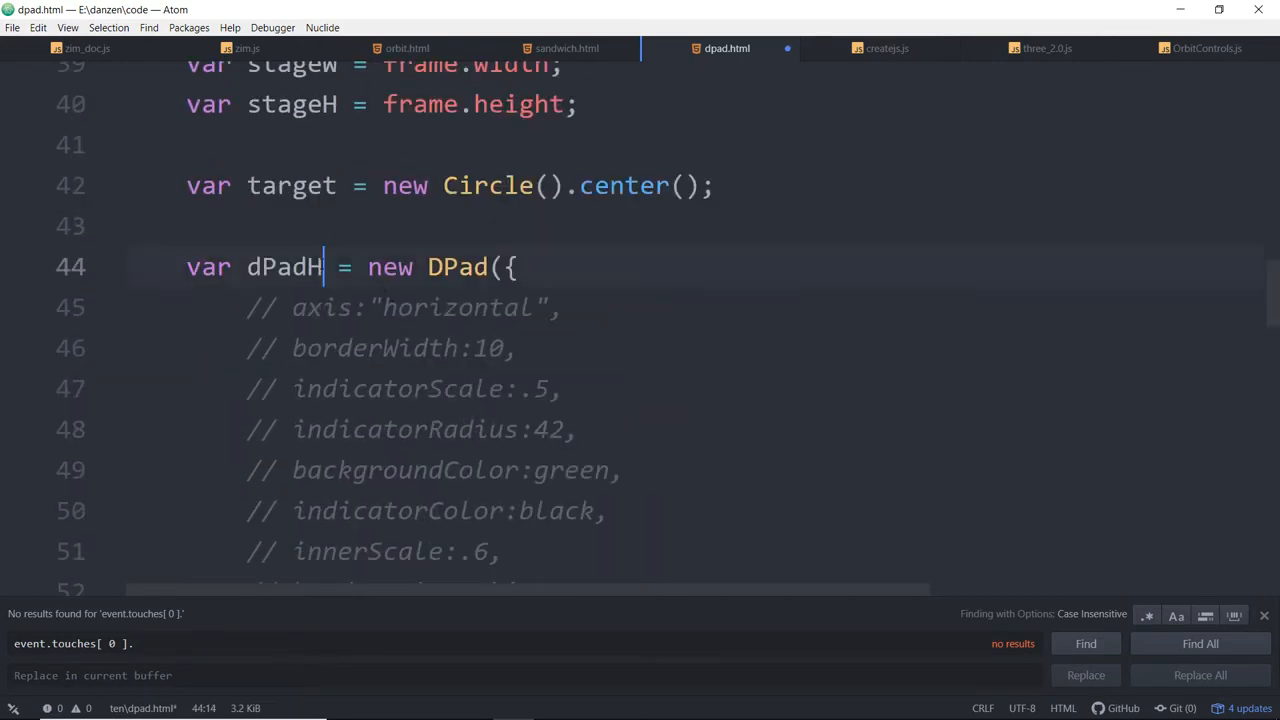
key("BackSpace")
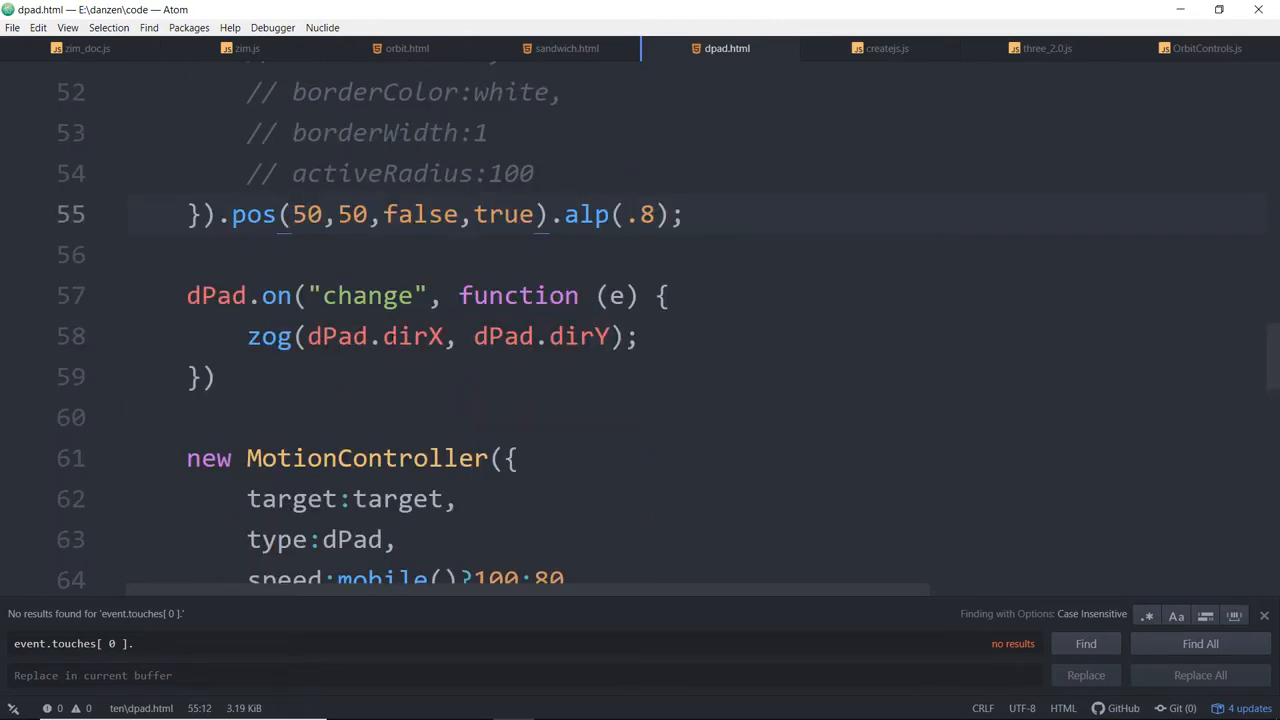
left_click(320, 336)
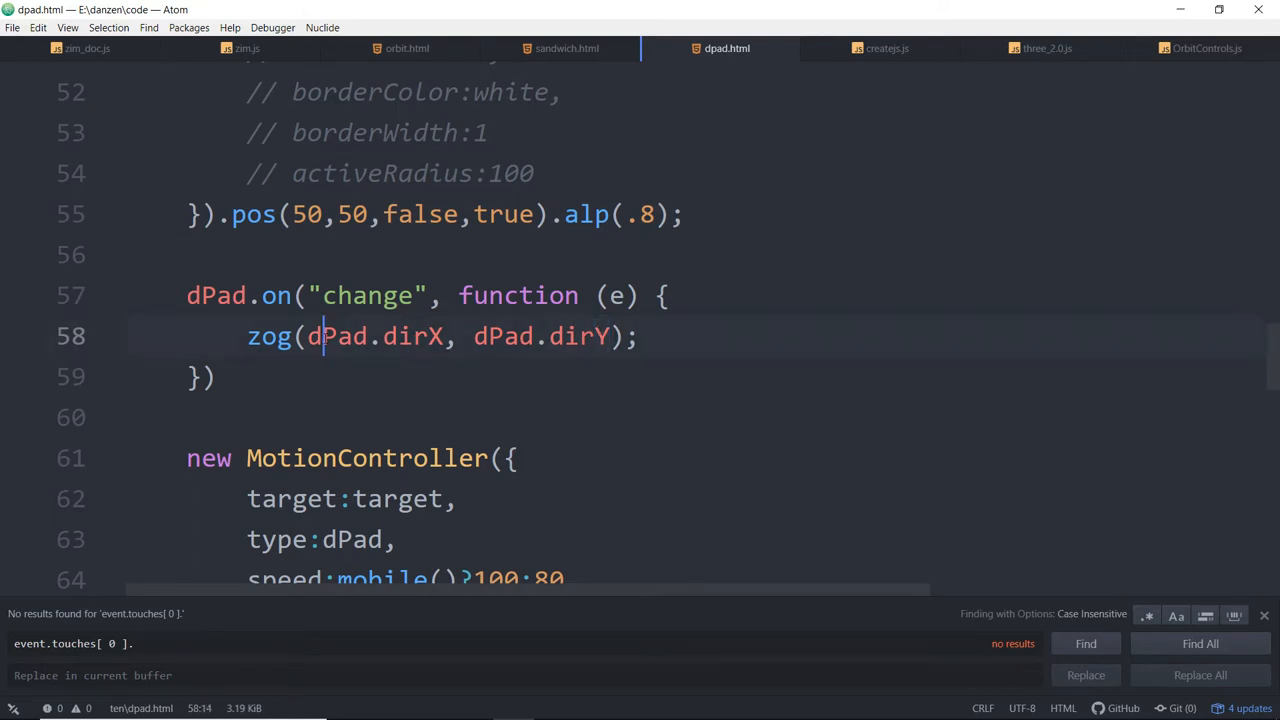
scroll("down", 3)
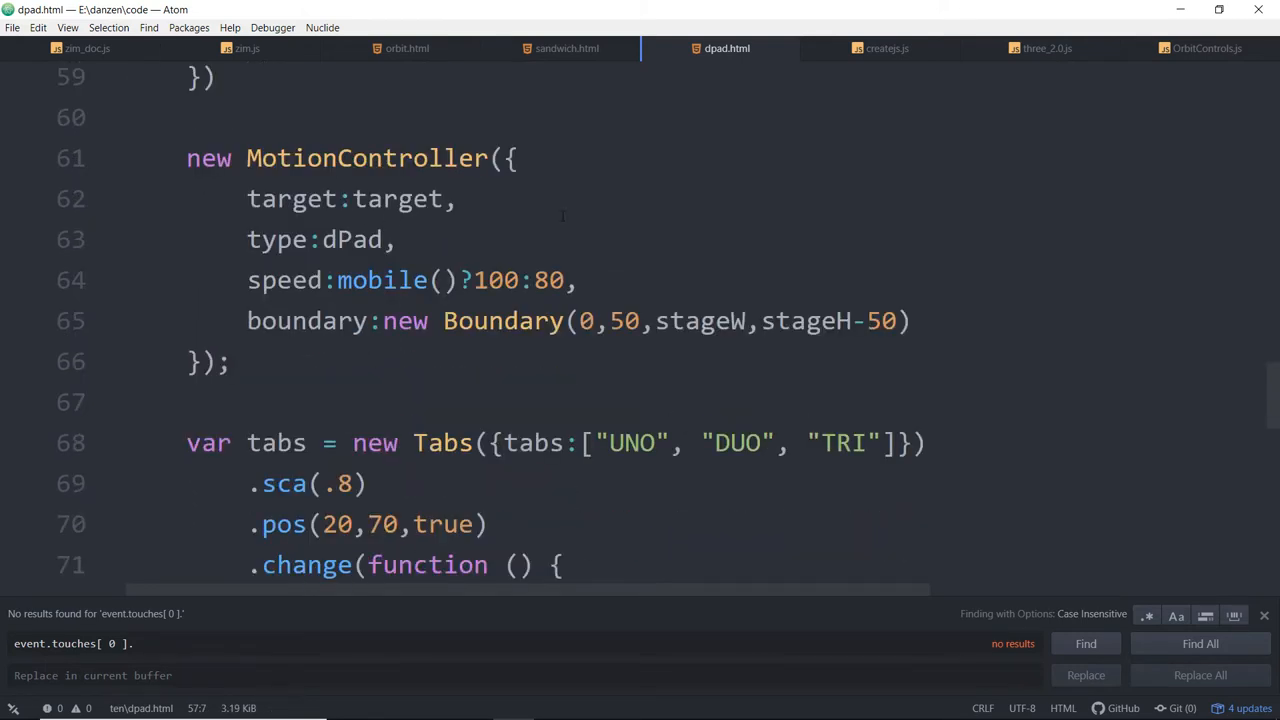
mouse_move(596, 176)
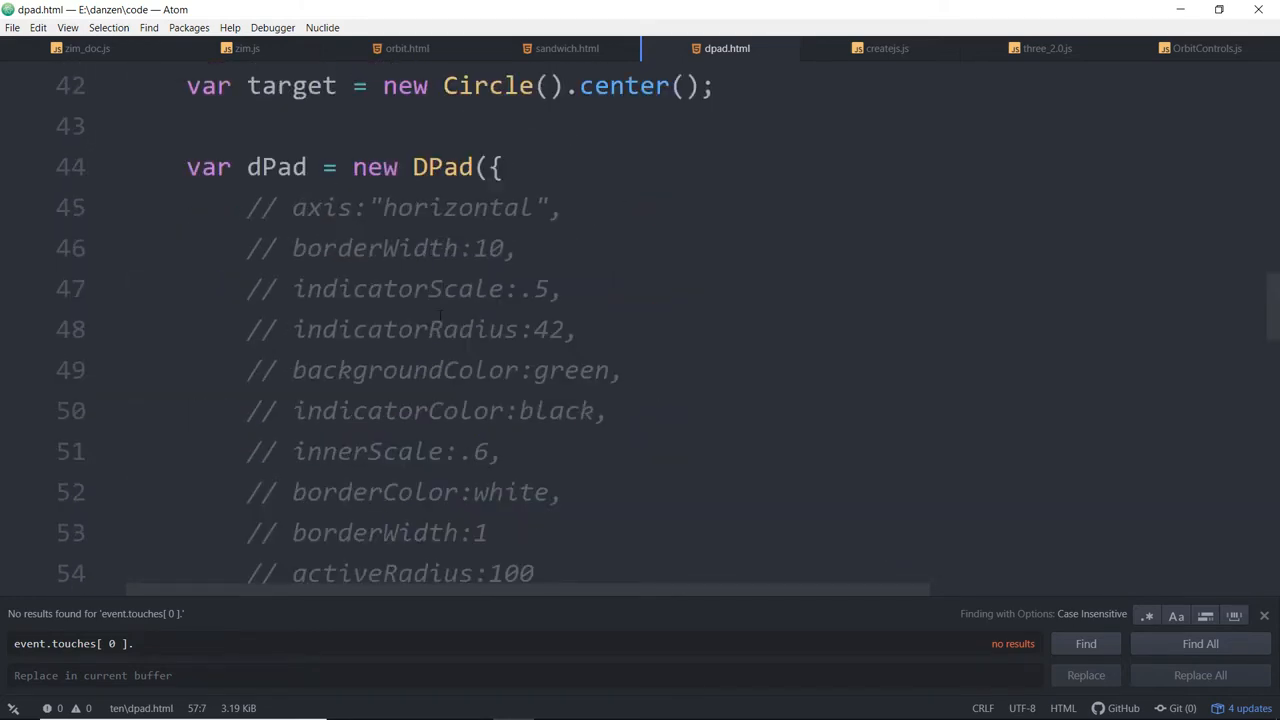
scroll("down", 3)
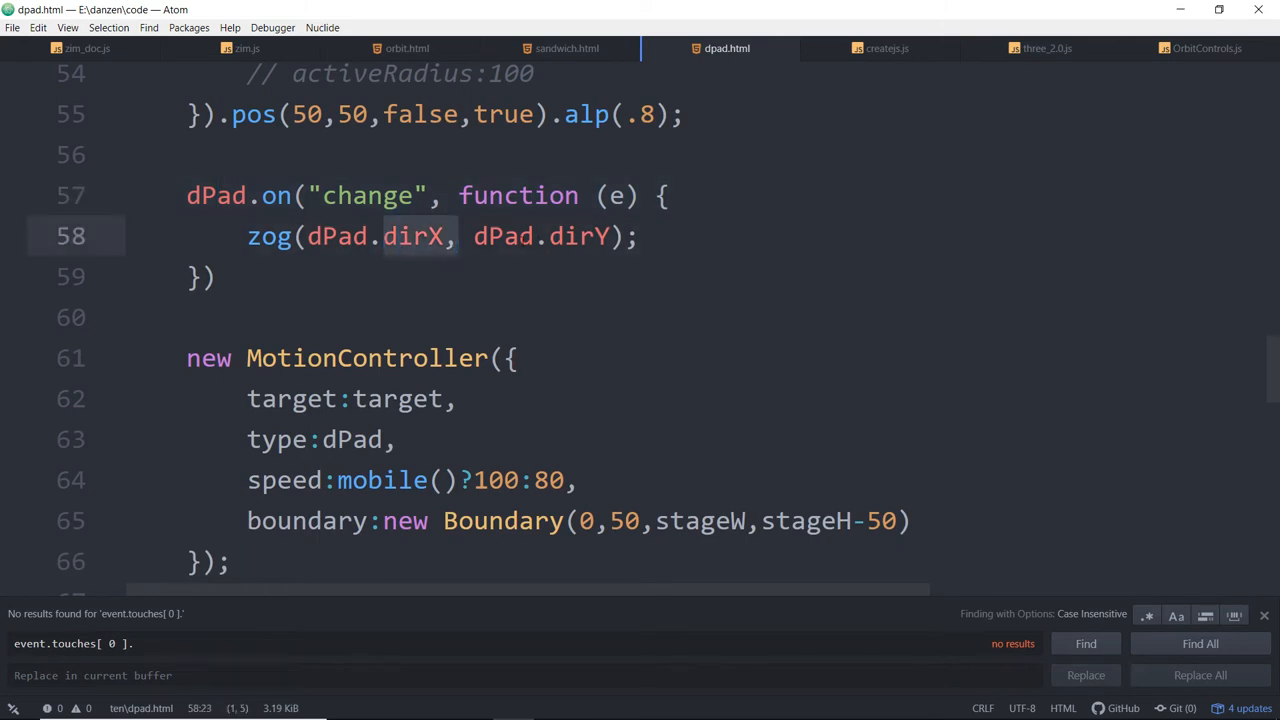
scroll("down", 3)
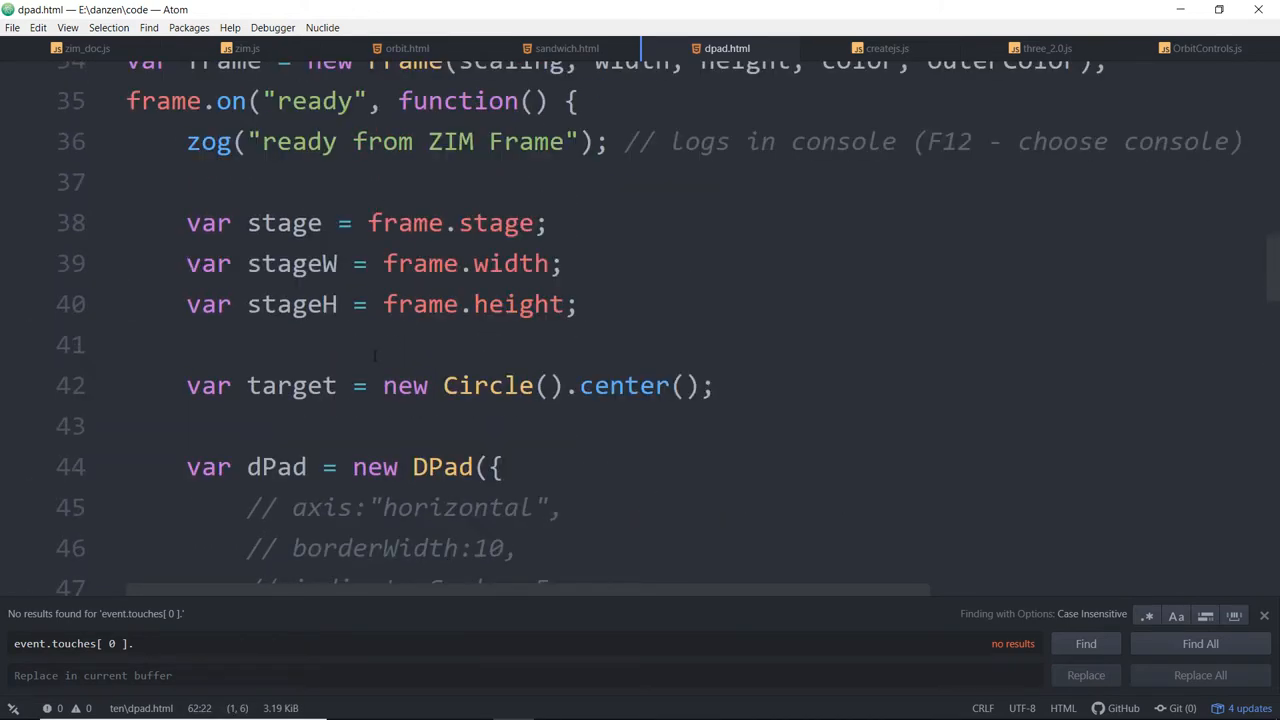
scroll("down", 3)
type("type:\"dPad\",")
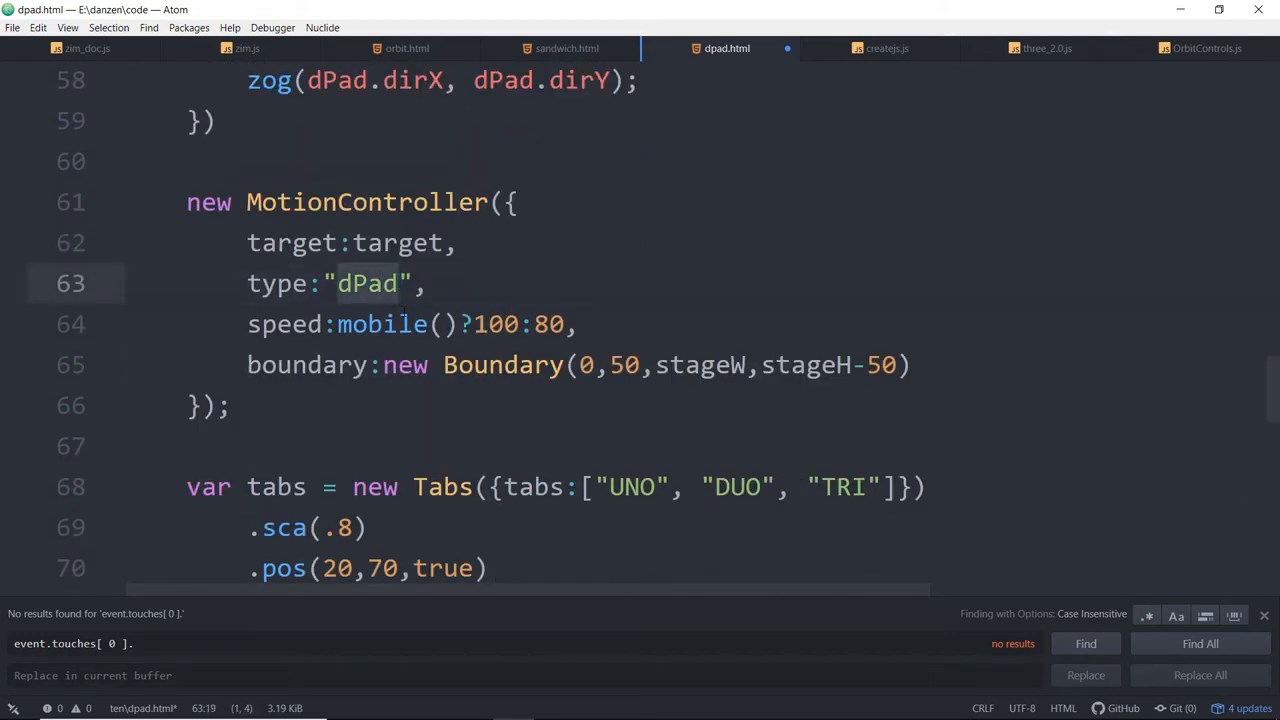
left_click(396, 284)
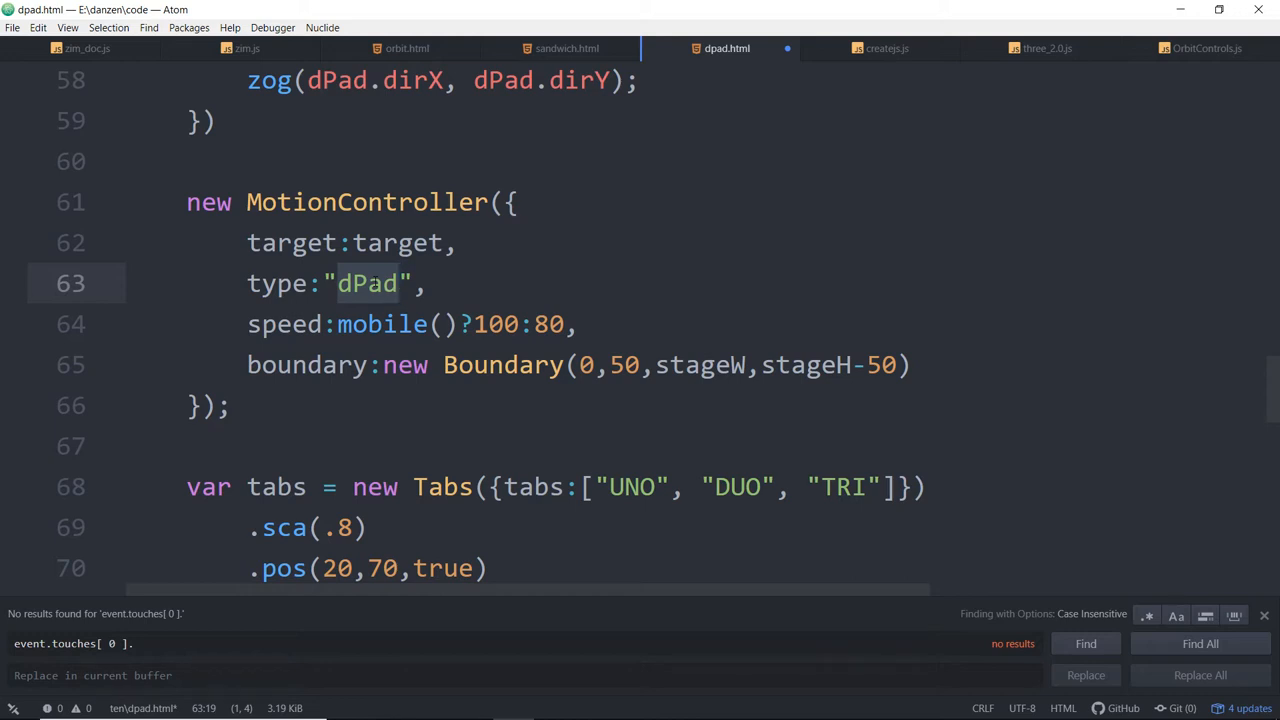
left_click(398, 284)
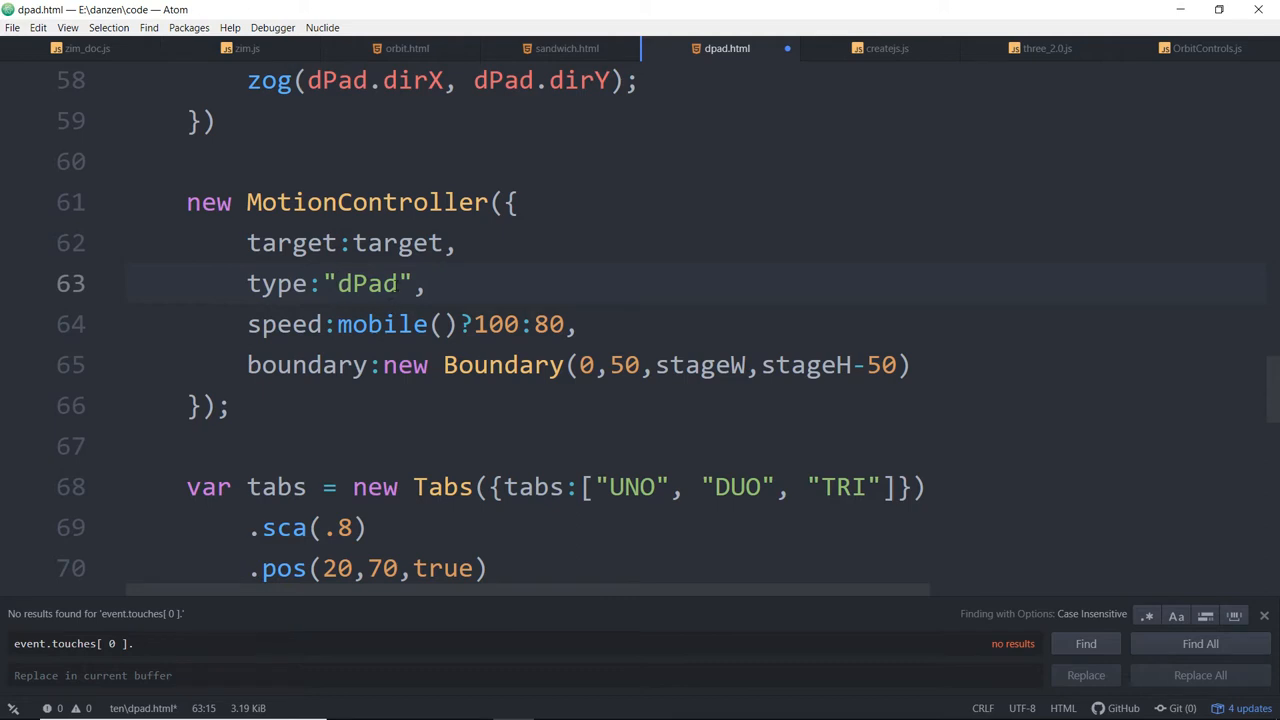
left_click(338, 284)
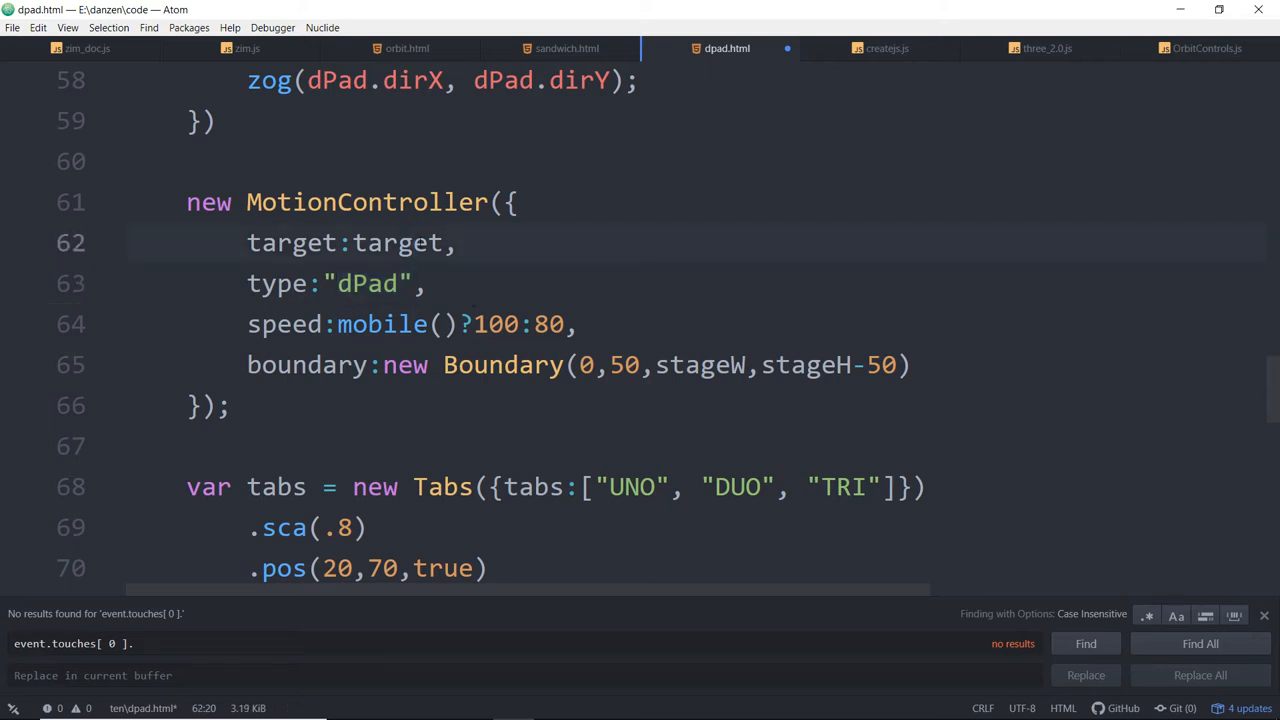
left_click(418, 242)
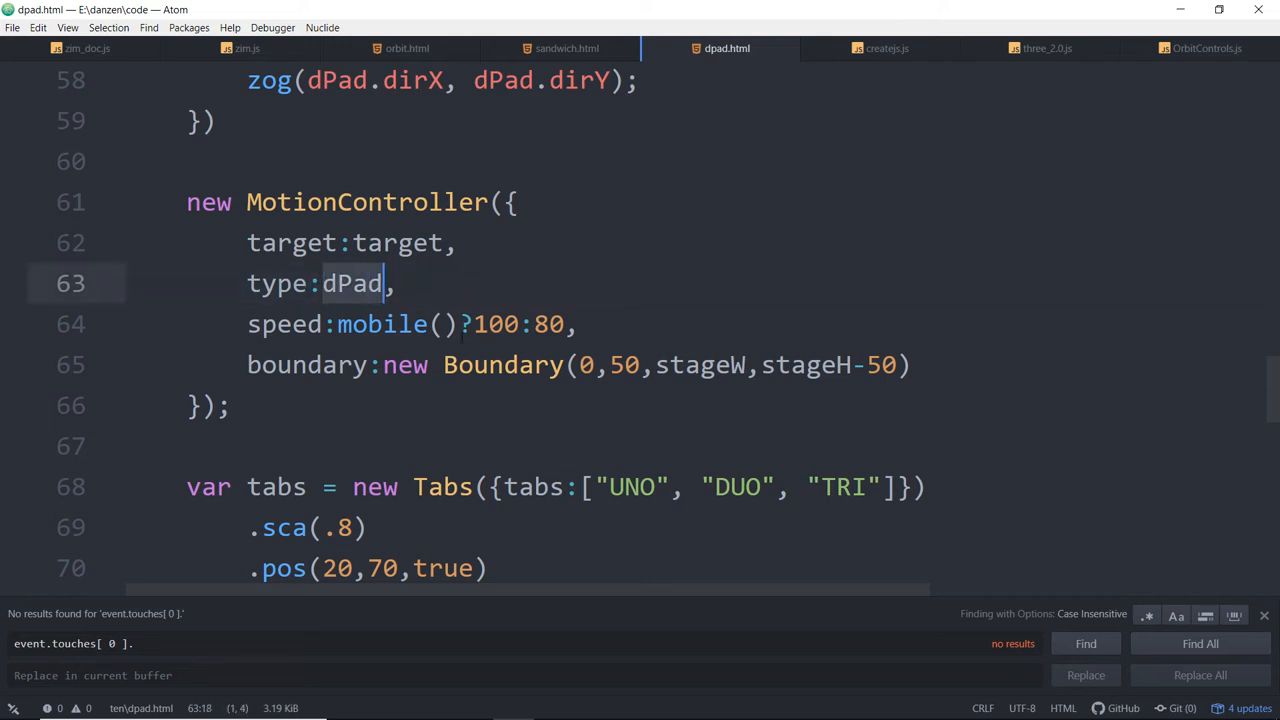
left_click(580, 324)
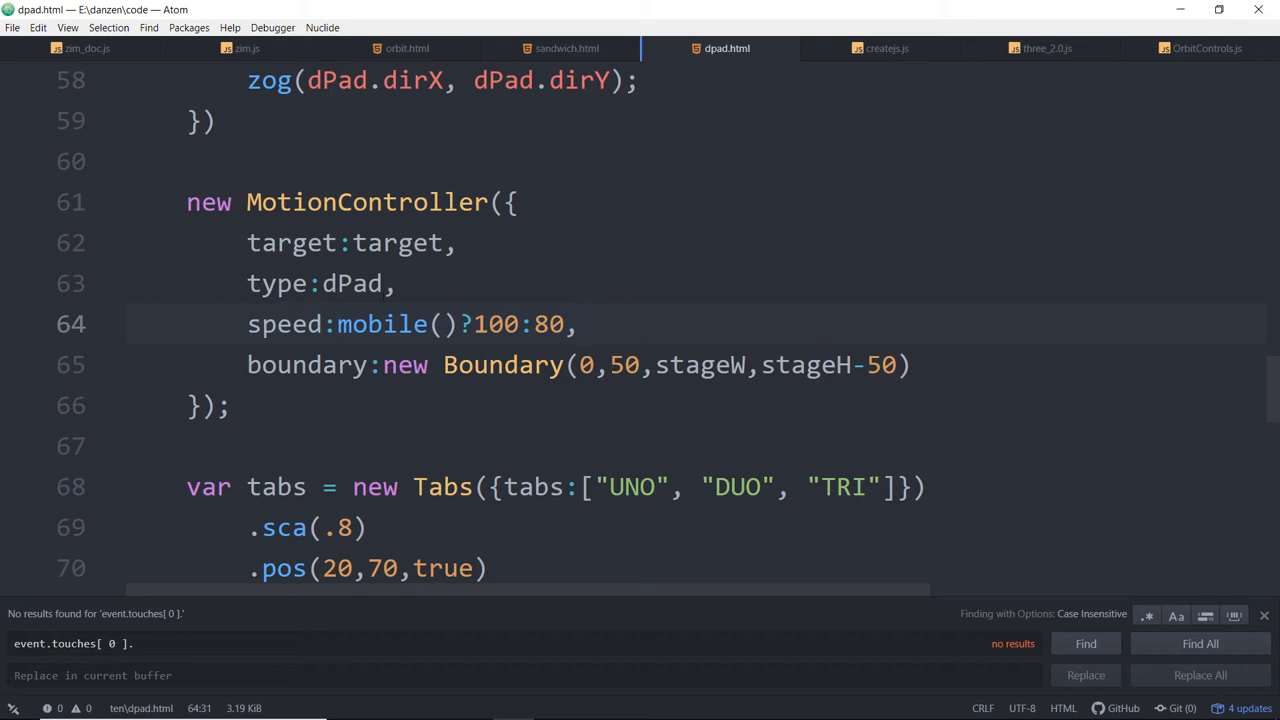
Look over the MotionController speed 80 and Boundary values, then bring up editor actions.
left_click(488, 324)
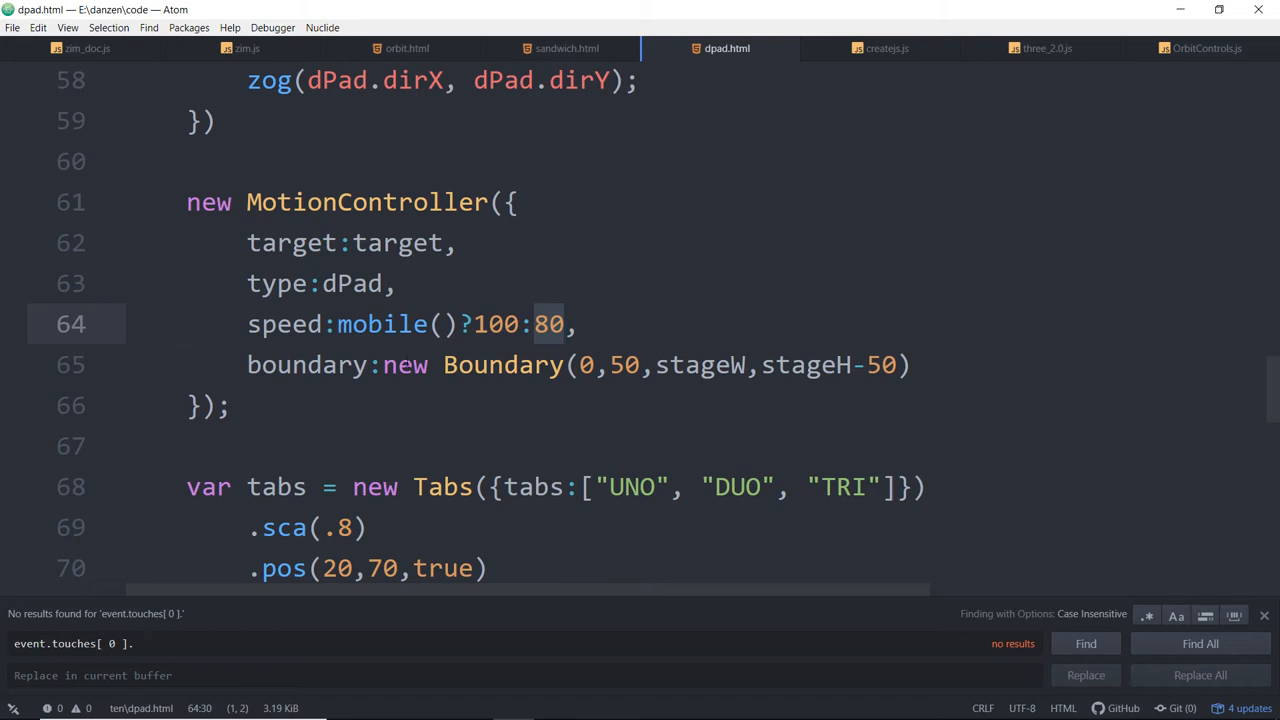
left_click_drag(384, 364, 910, 364)
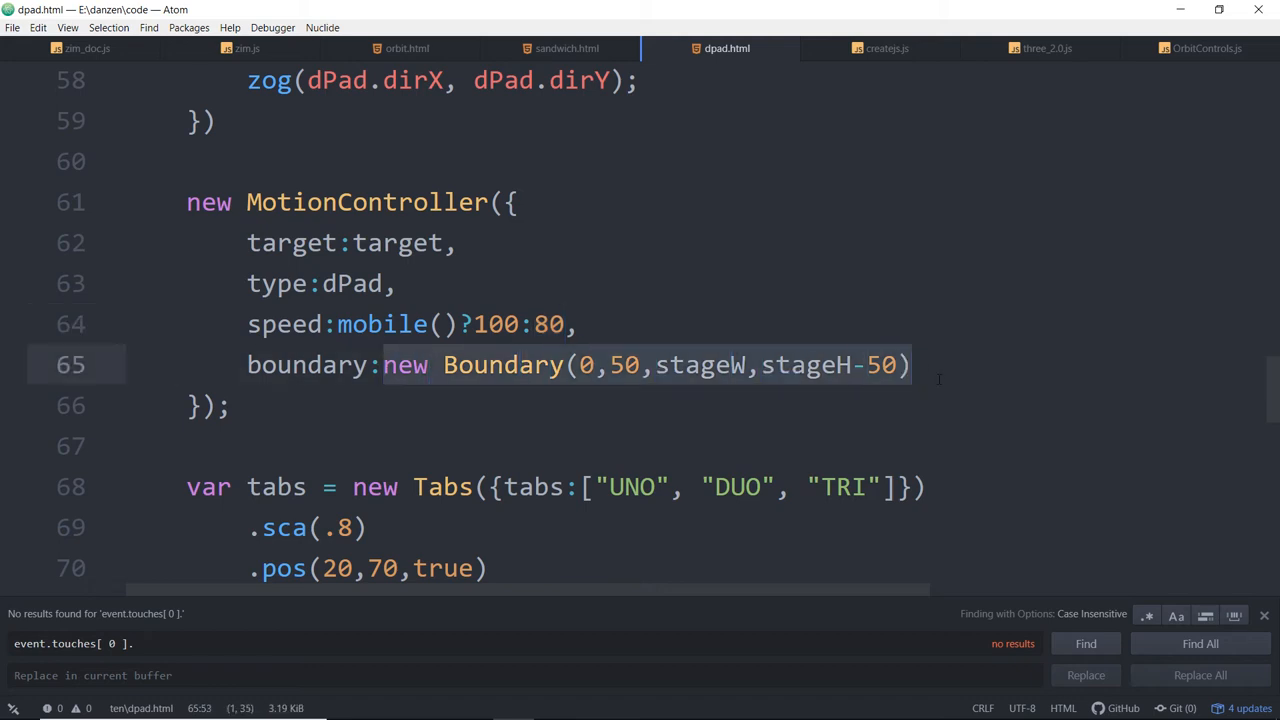
left_click(916, 364)
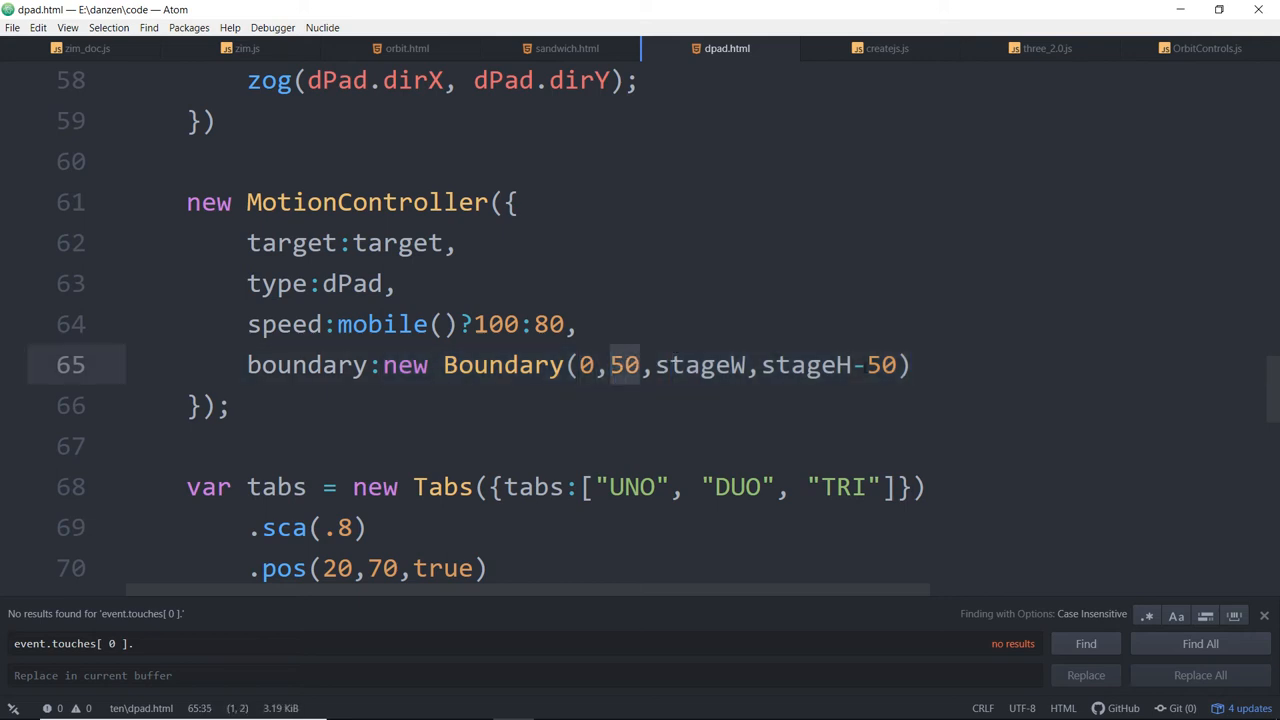
right_click(624, 364)
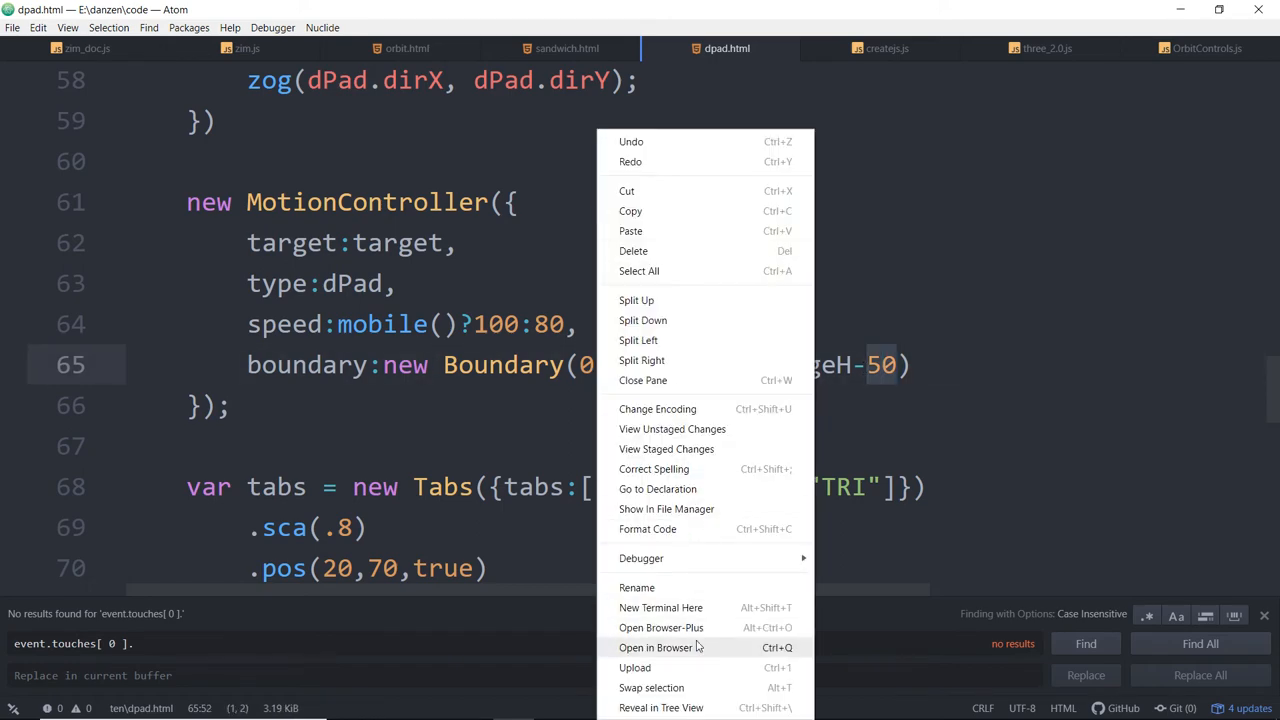
Run dpad.html in Firefox via Open in Browser, then return to the code.
left_click(652, 648)
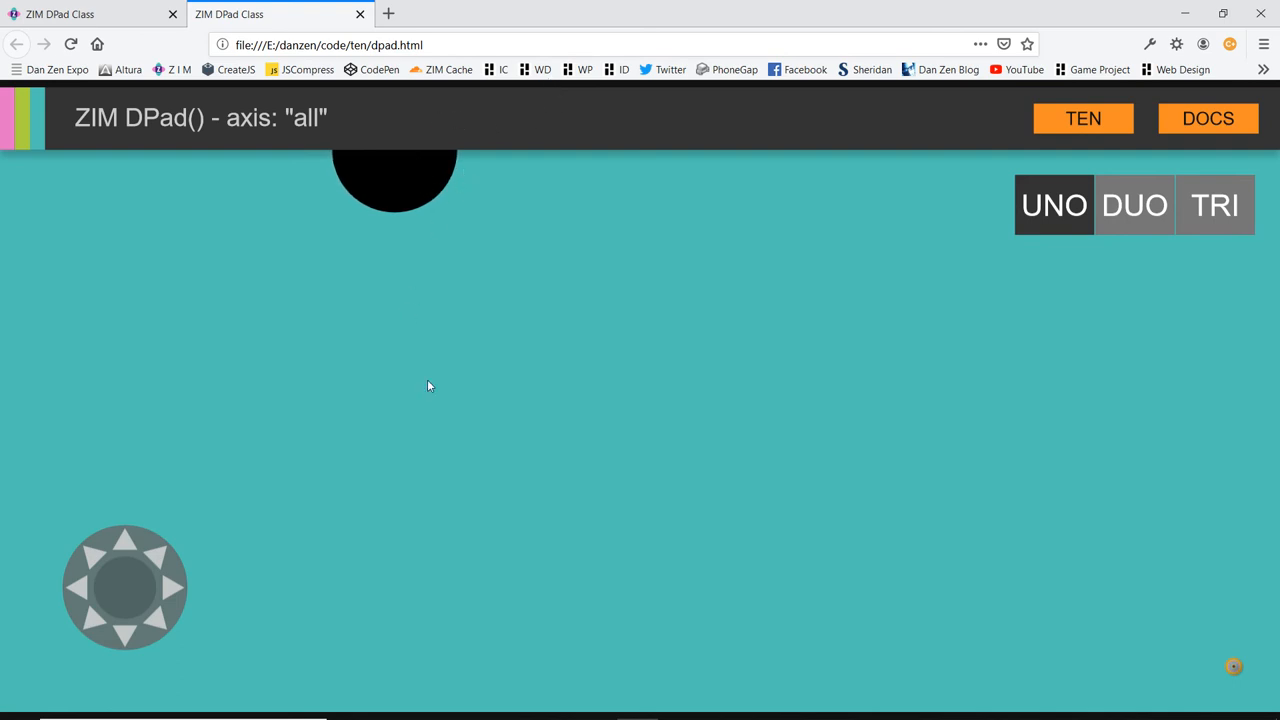
mouse_move(204, 76)
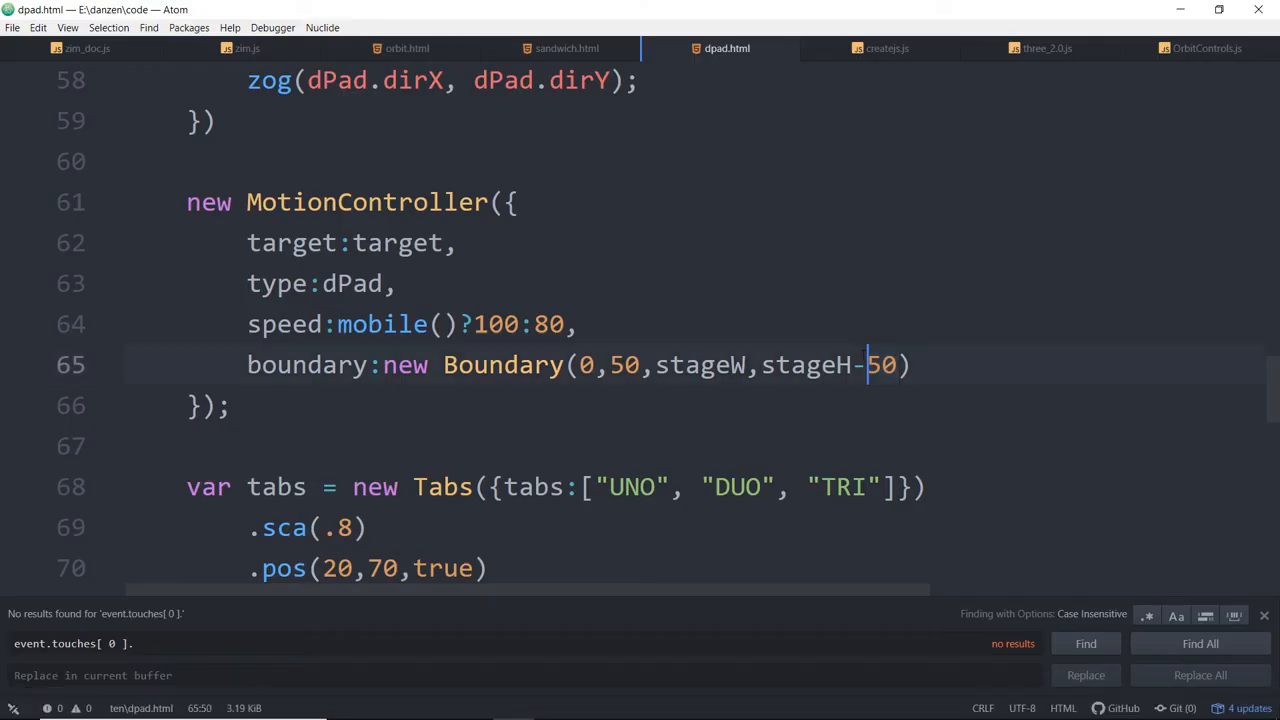
scroll("down", 3)
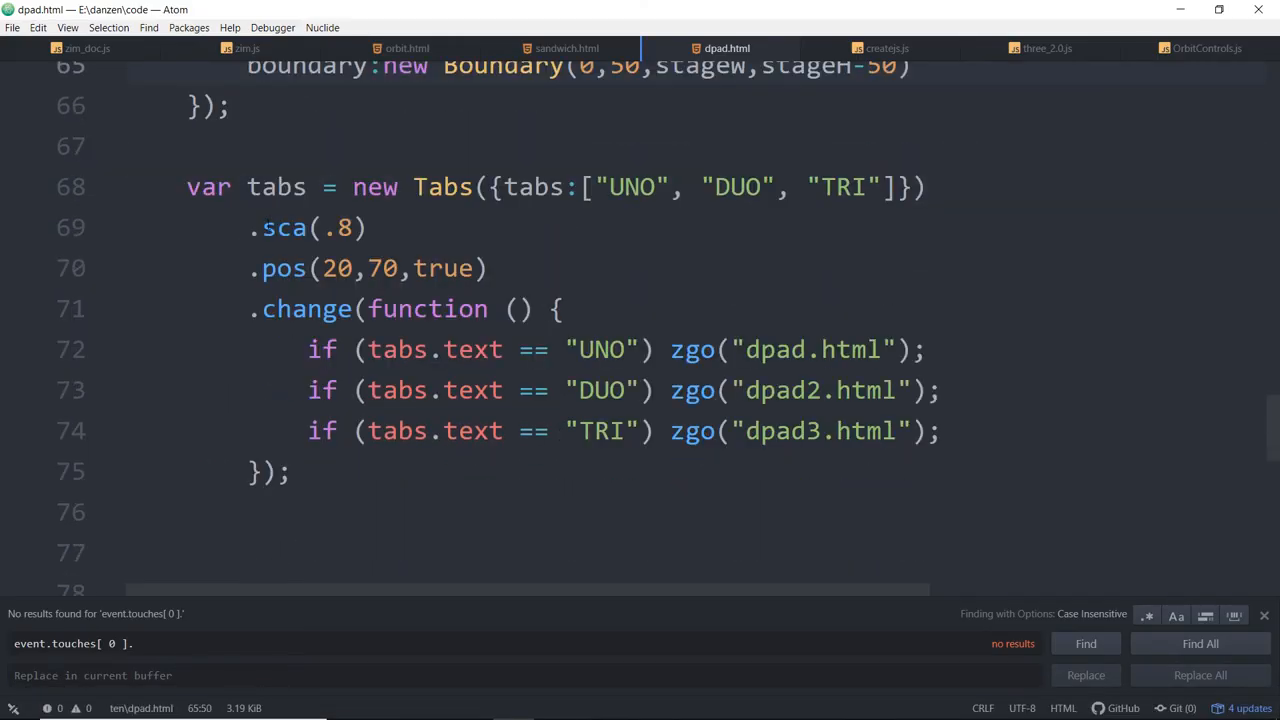